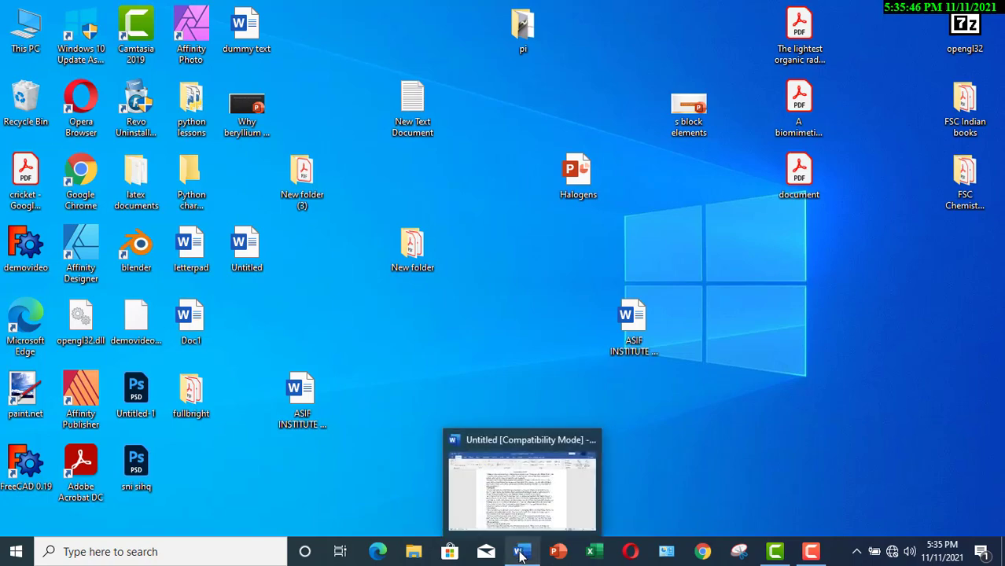
Bring the open Word document window to the front from the desktop.
left_click(522, 479)
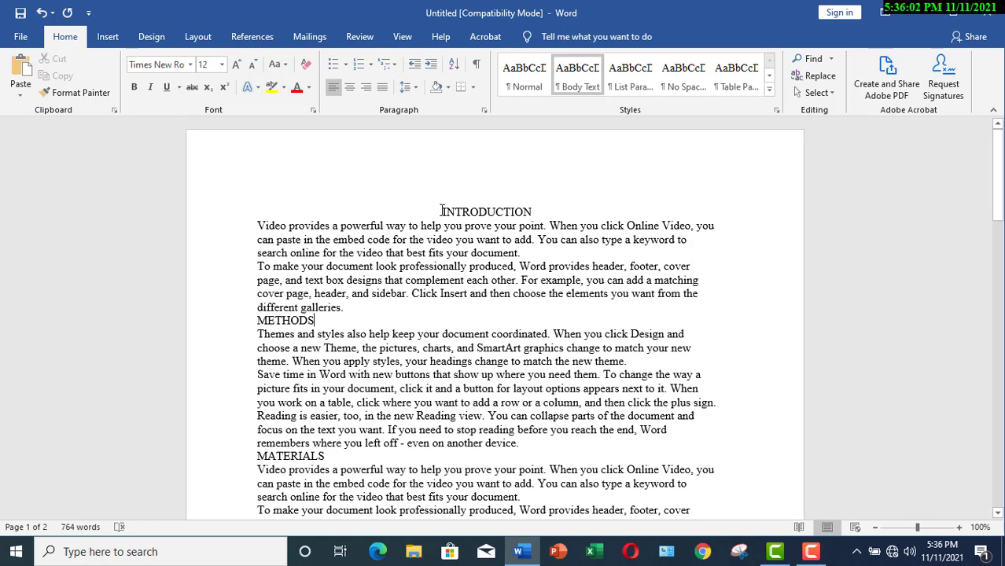
Select INTRODUCTION and apply bold, red font colour and underline.
double_click(484, 211)
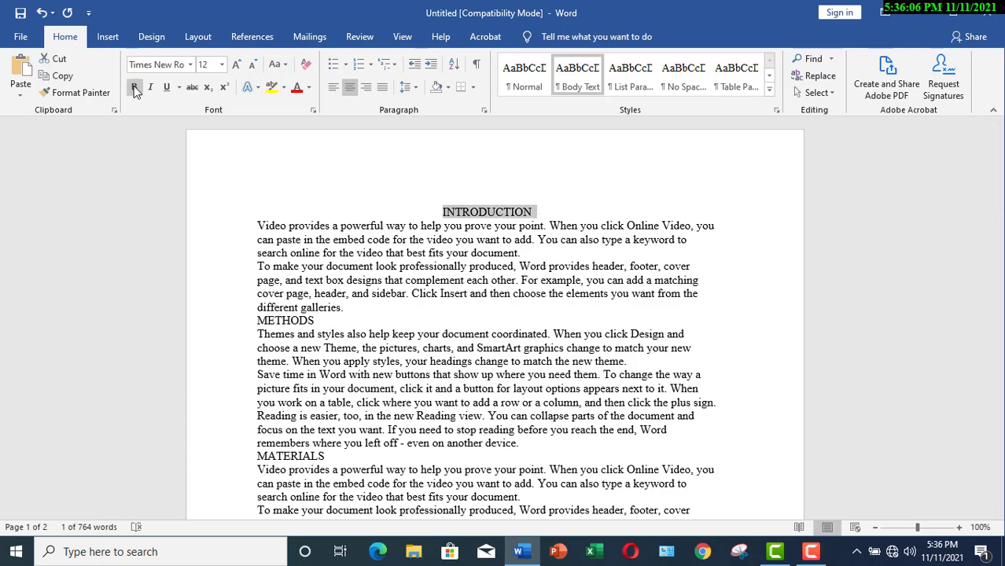
left_click(134, 86)
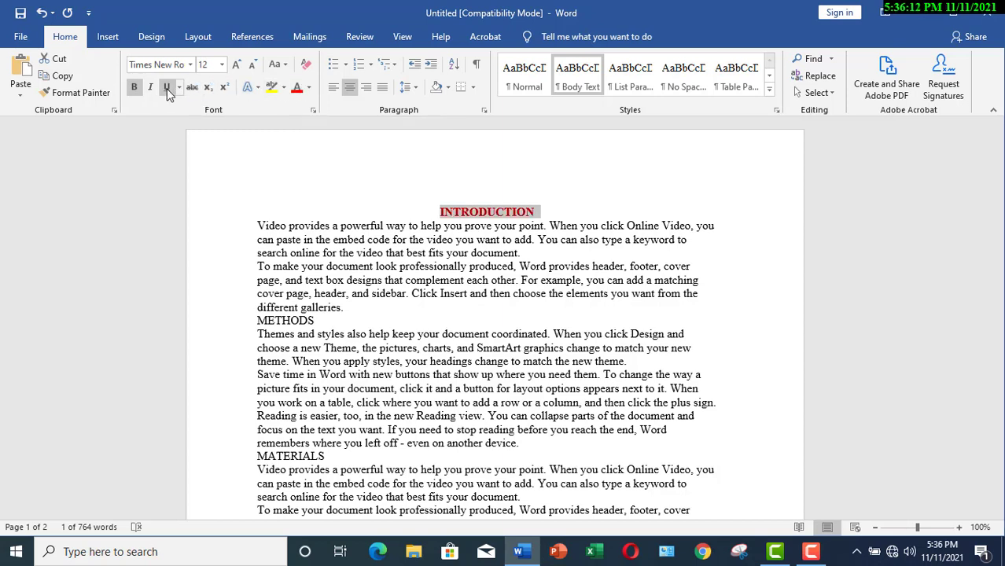
mouse_move(167, 86)
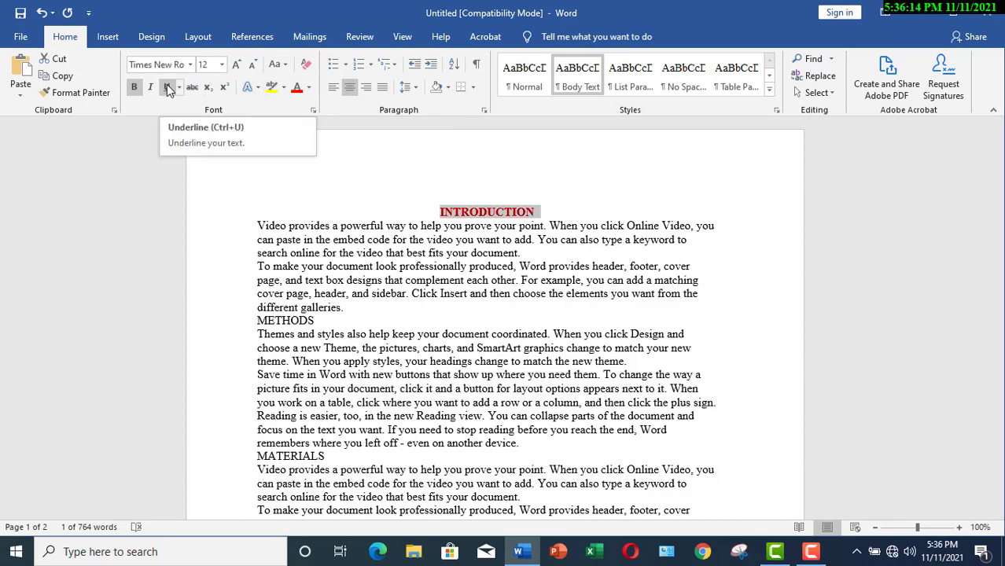
left_click(166, 86)
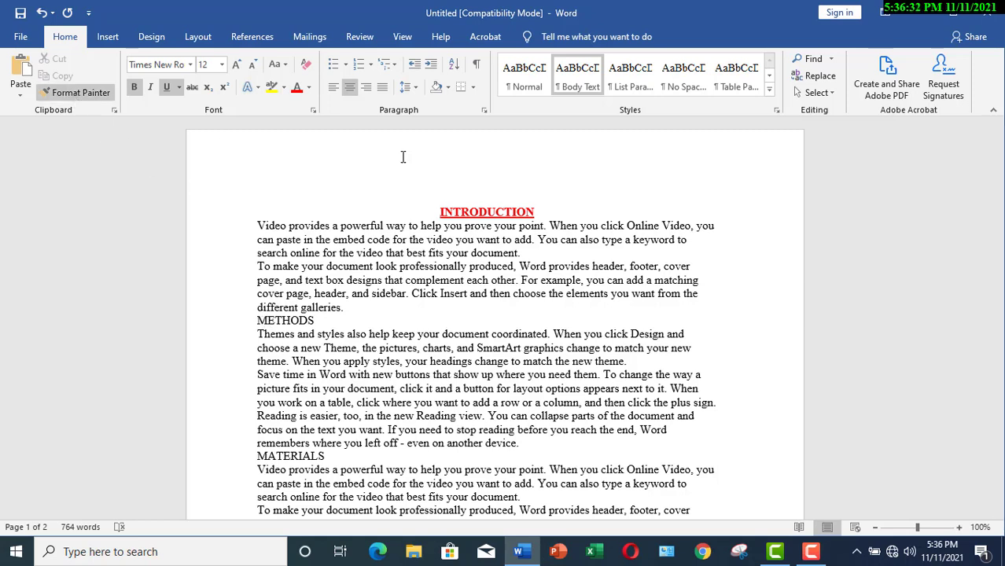
Copy INTRODUCTION's formatting with Format Painter onto the METHODS and MATERIALS headings.
double_click(488, 210)
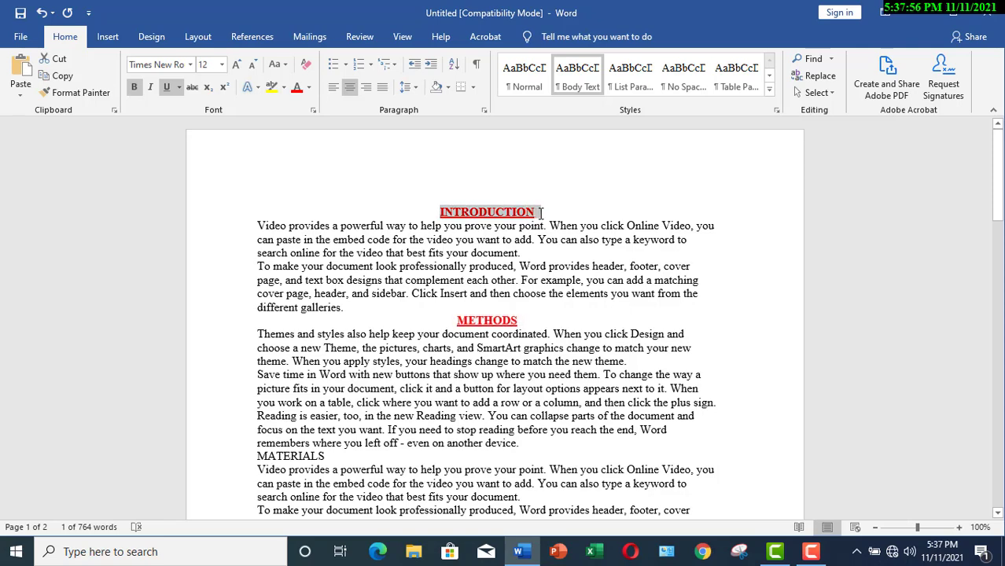
mouse_move(80, 93)
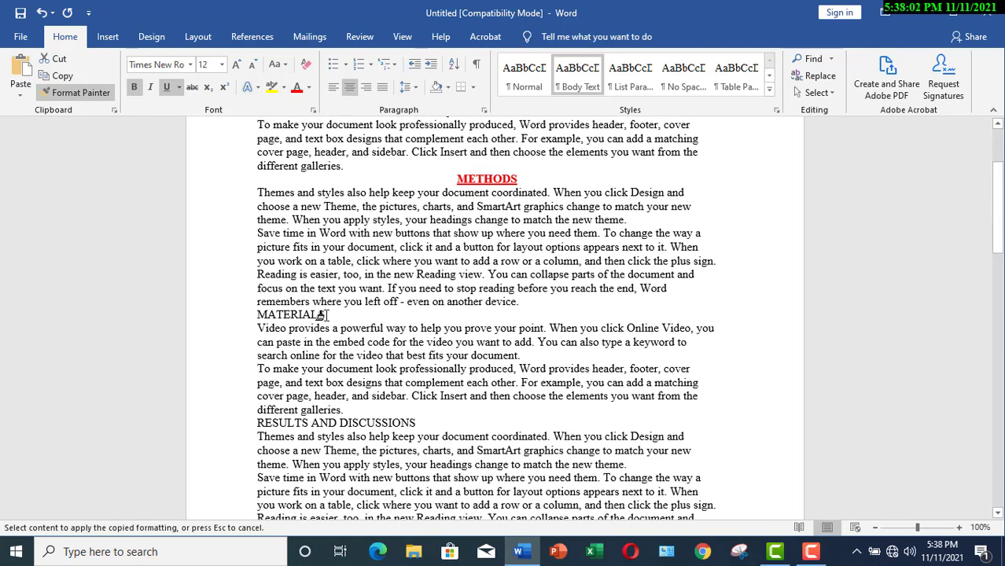
double_click(293, 315)
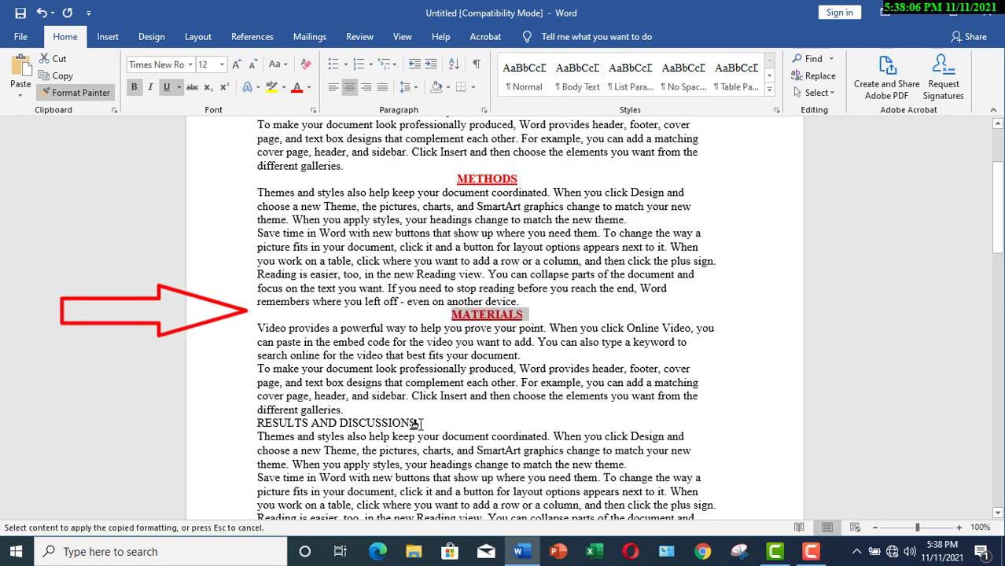
scroll("down", 3)
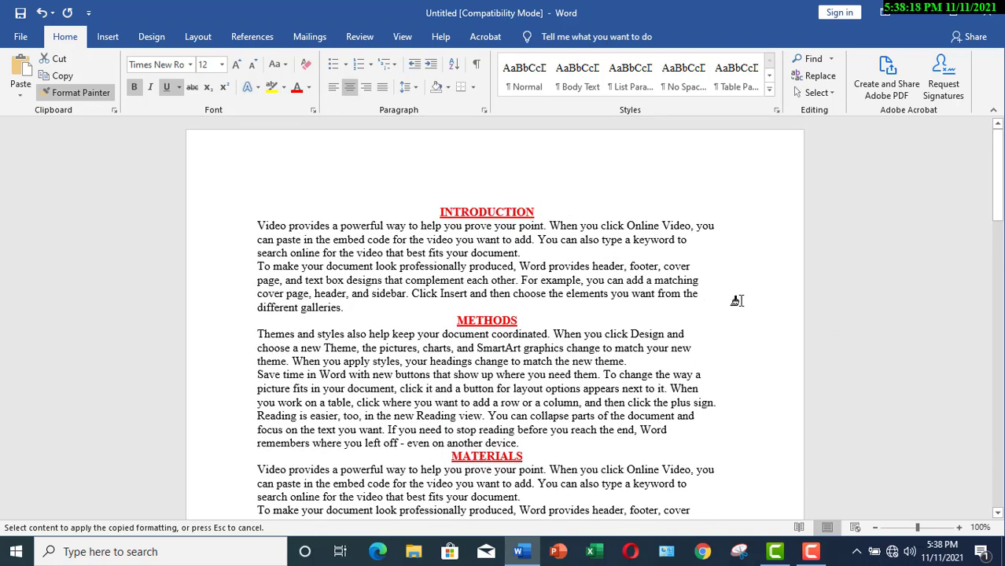
mouse_move(347, 176)
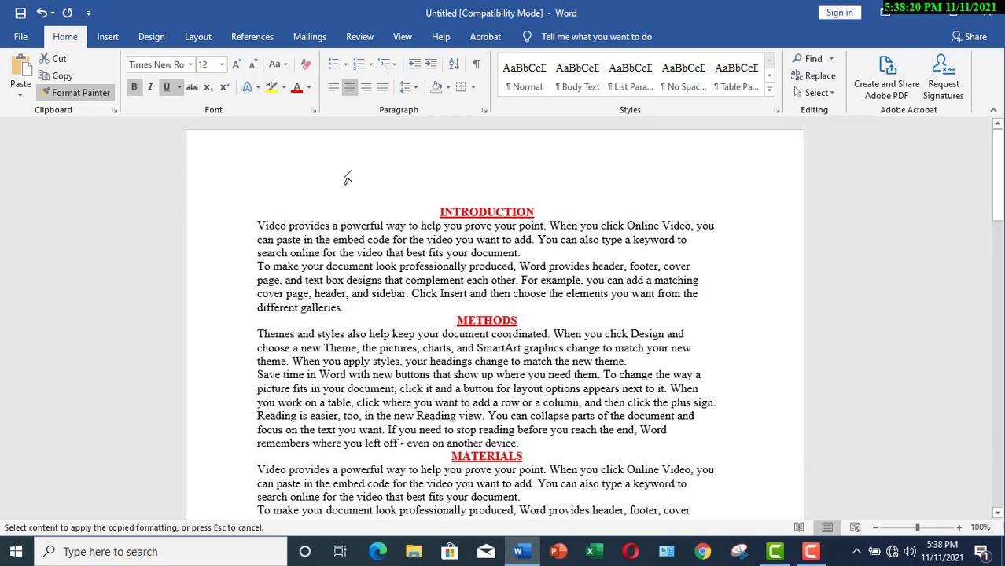
mouse_move(82, 93)
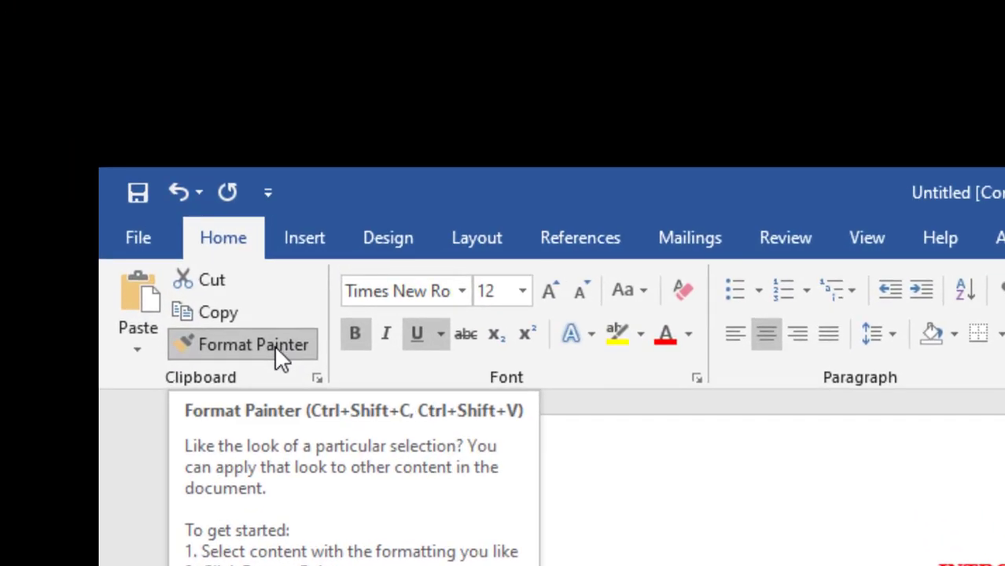
mouse_move(281, 354)
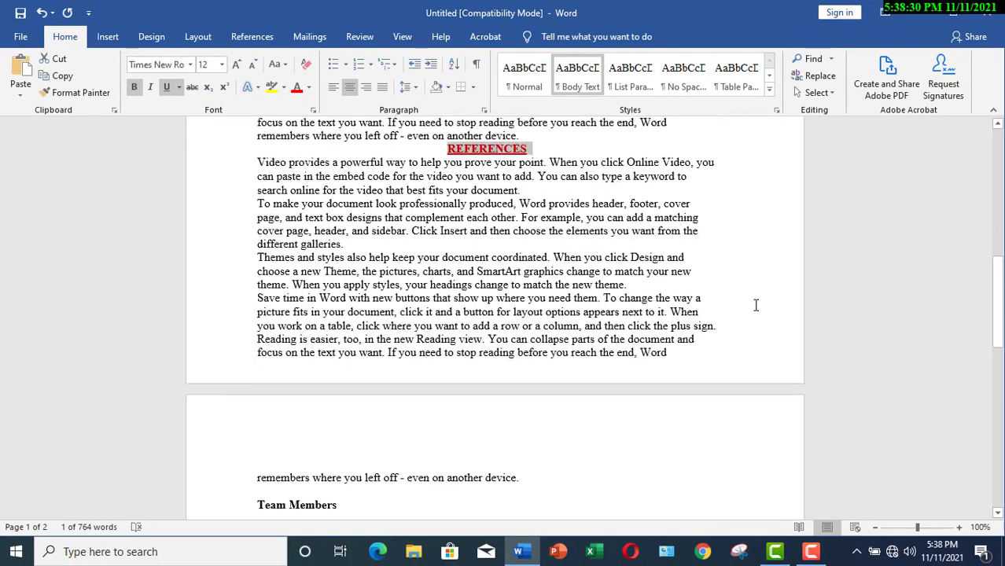
Scroll down to page 2 where the Team Members list and dates sit.
scroll("down", 3)
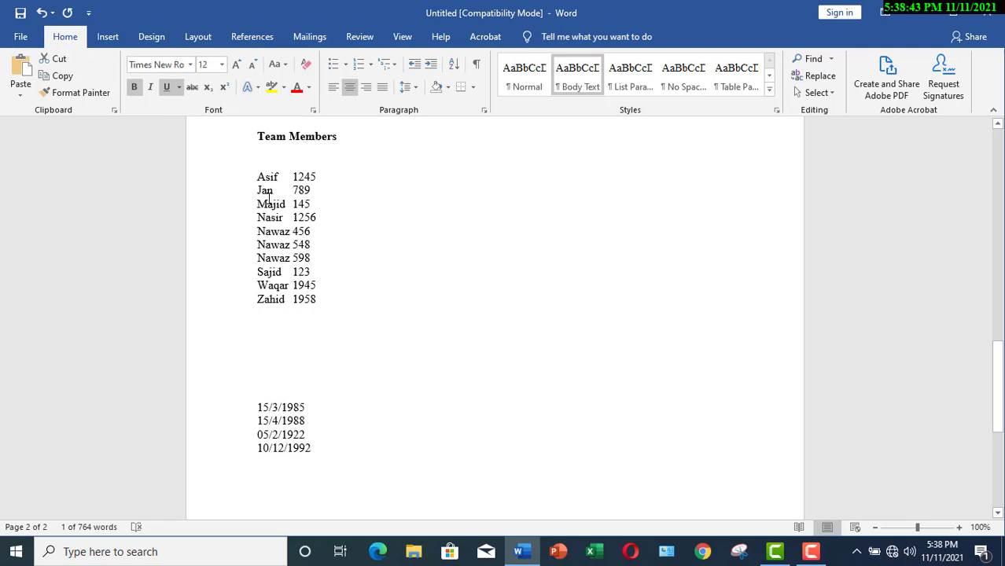
mouse_move(337, 291)
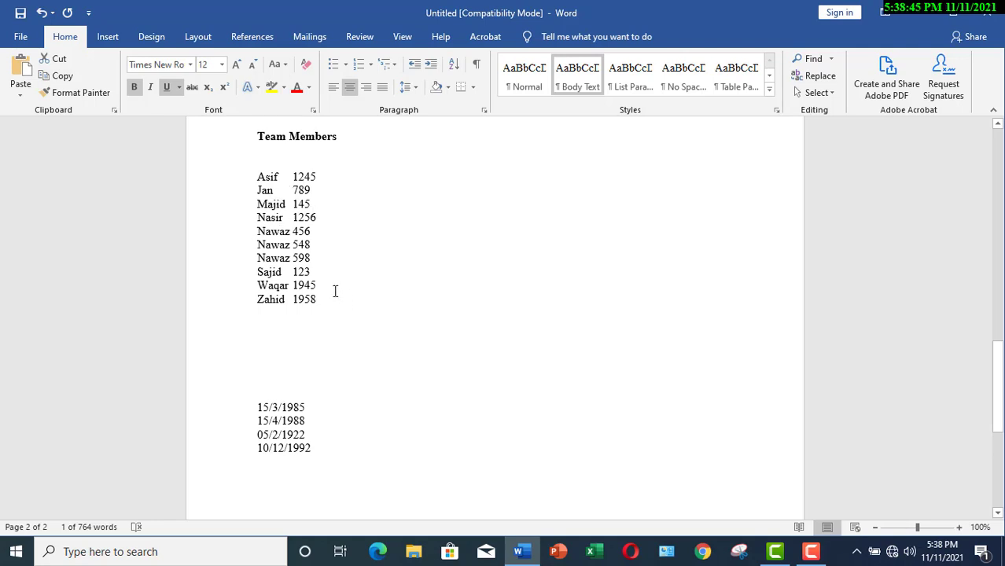
mouse_move(256, 176)
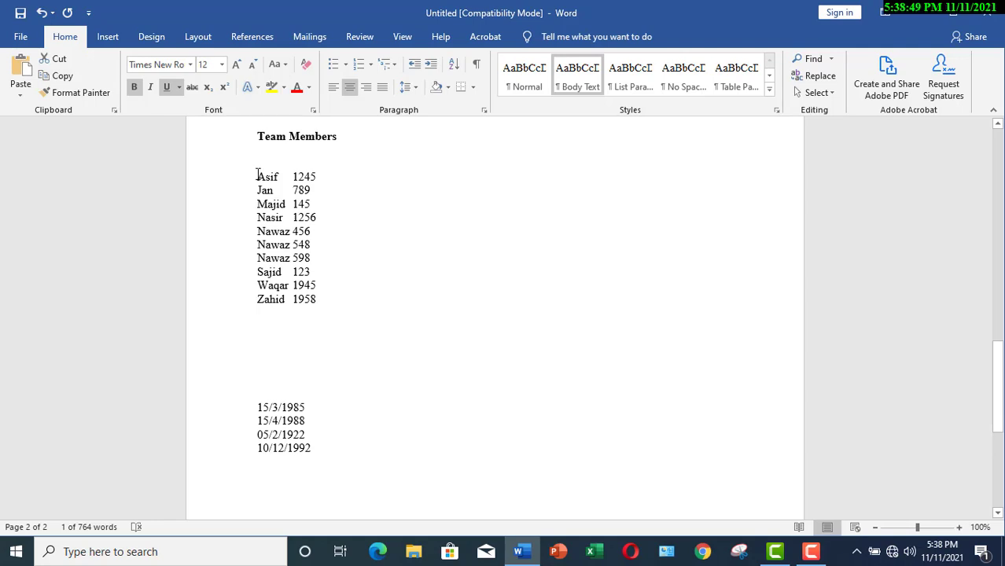
Sort the ten selected name lines descending by paragraphs, Zahid first.
left_click_drag(256, 176, 293, 244)
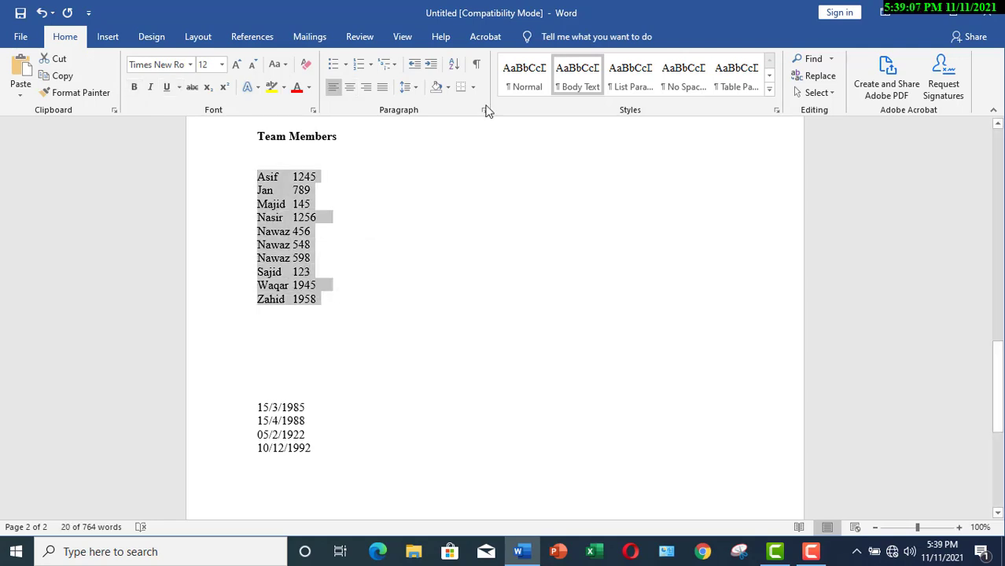
mouse_move(453, 65)
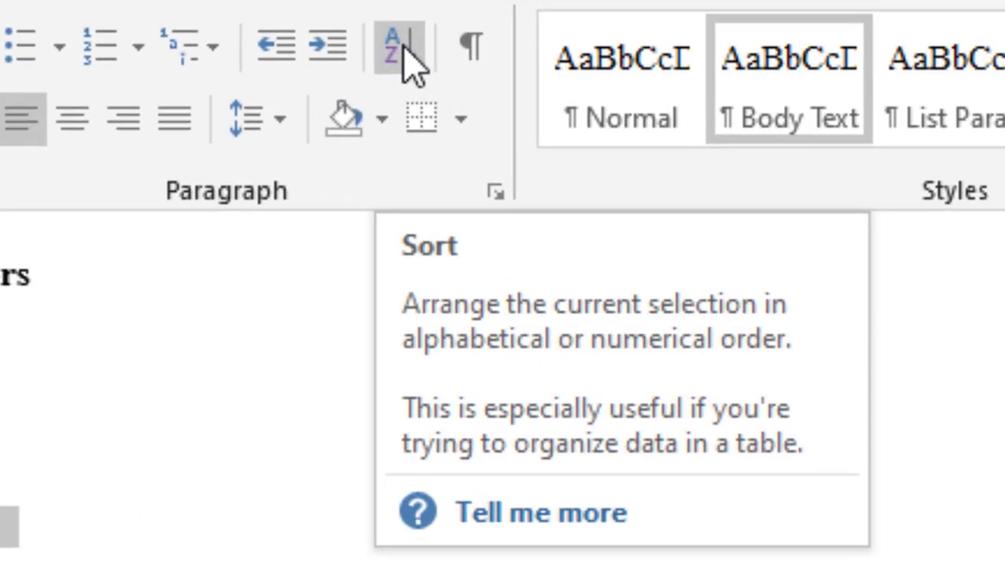
left_click(392, 45)
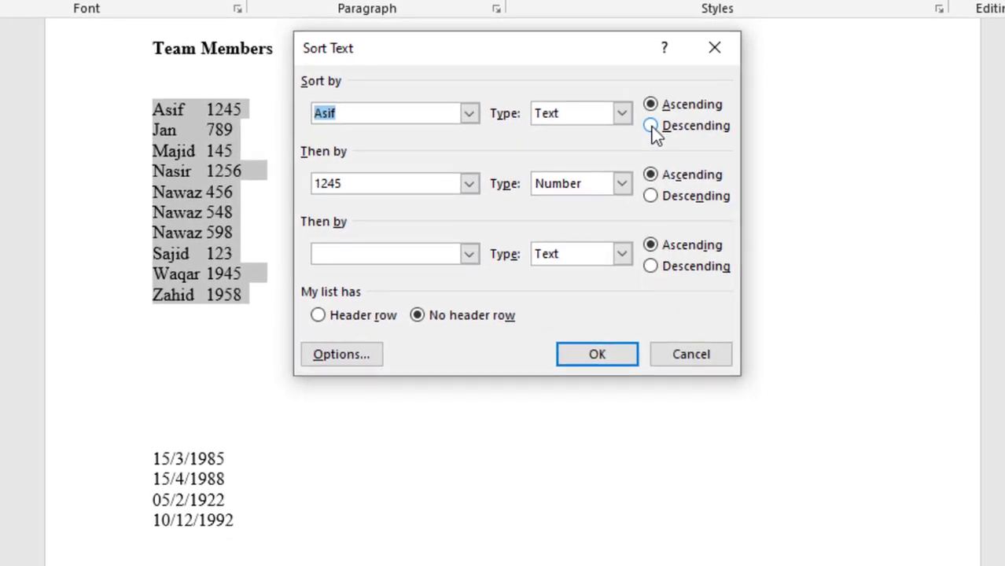
mouse_move(652, 126)
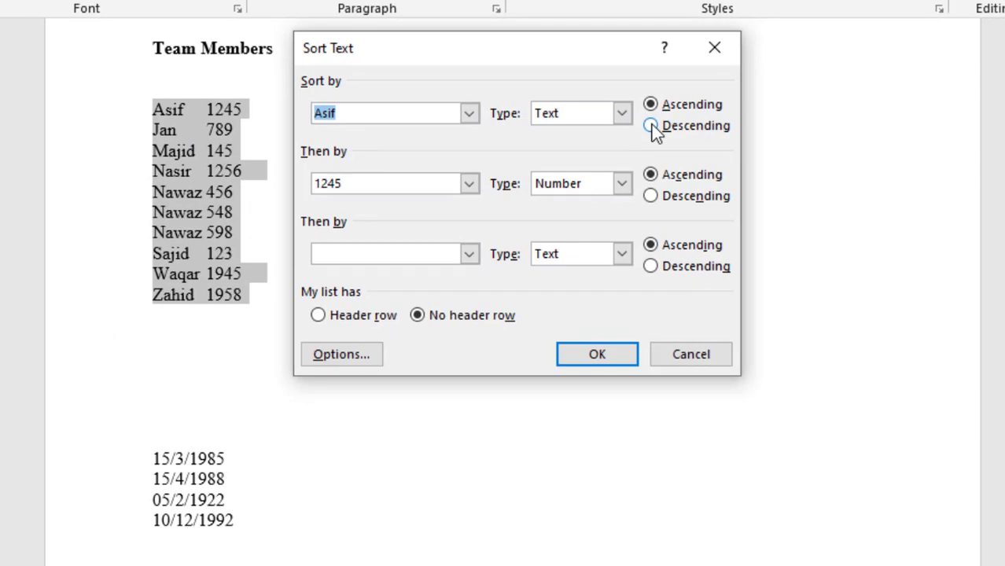
left_click(651, 126)
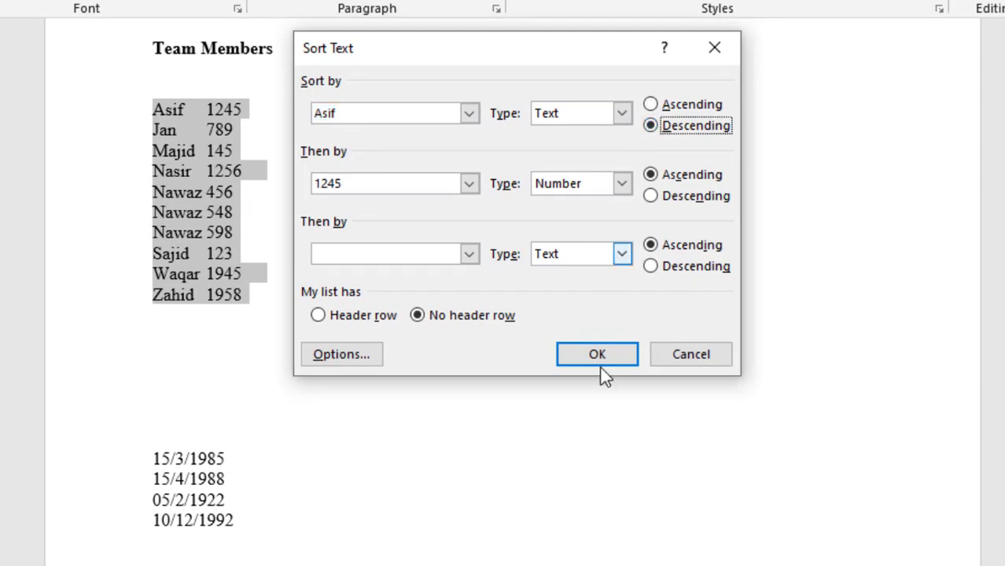
left_click(598, 353)
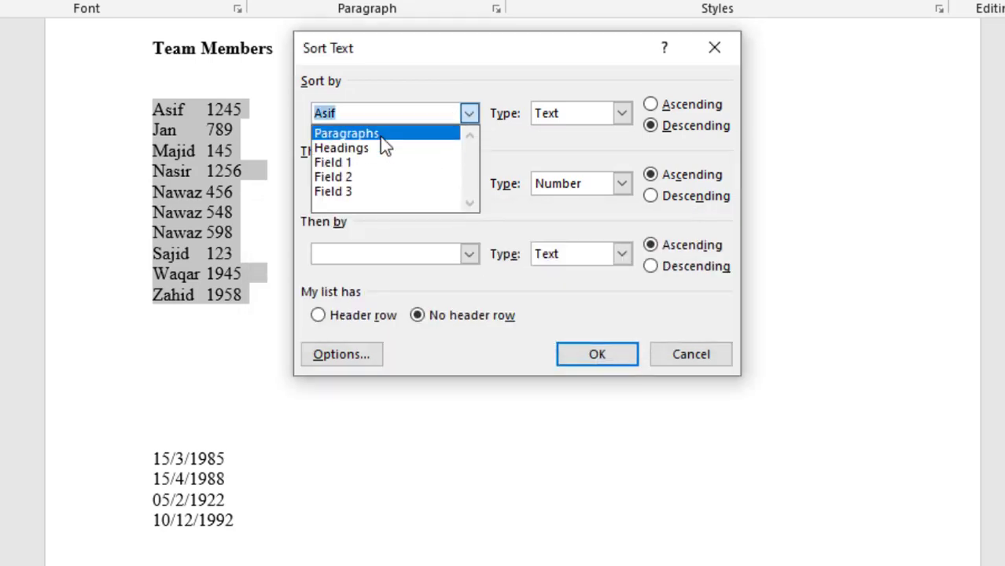
left_click(597, 354)
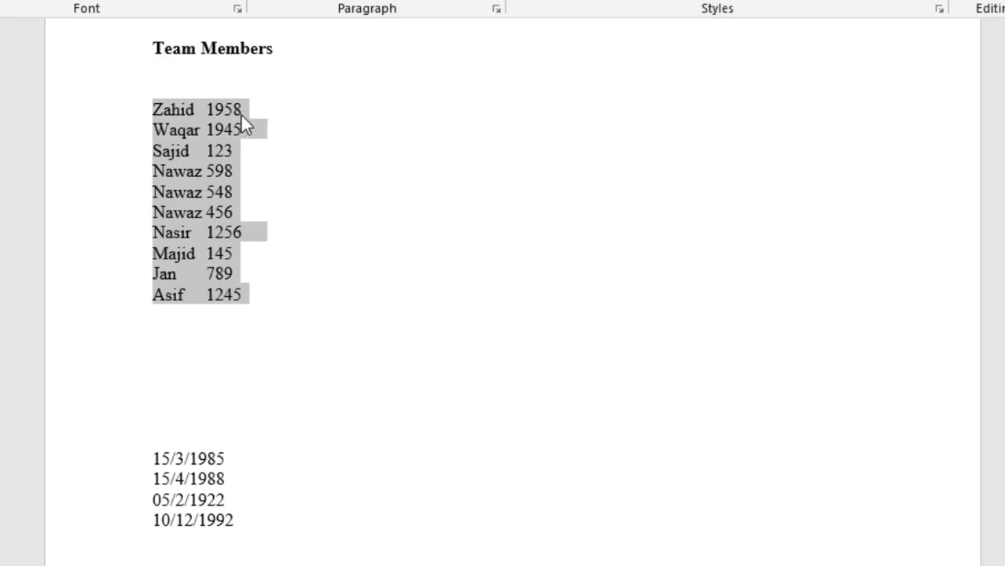
mouse_move(162, 116)
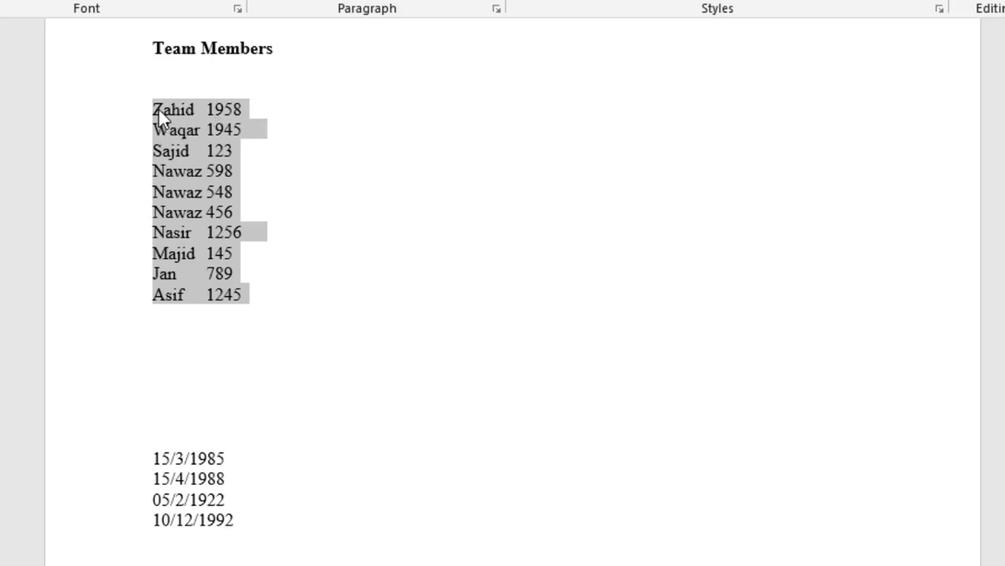
mouse_move(167, 120)
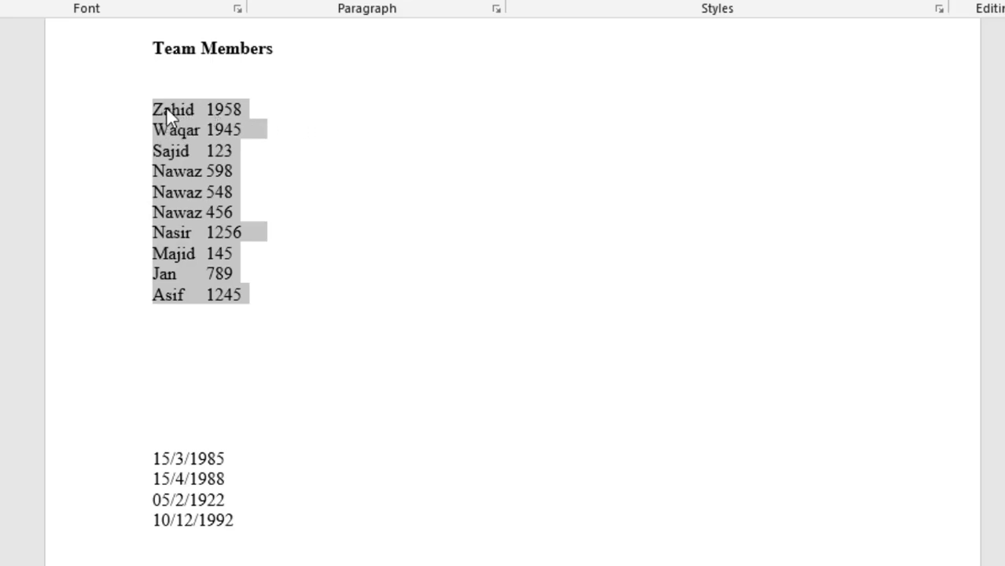
mouse_move(365, 308)
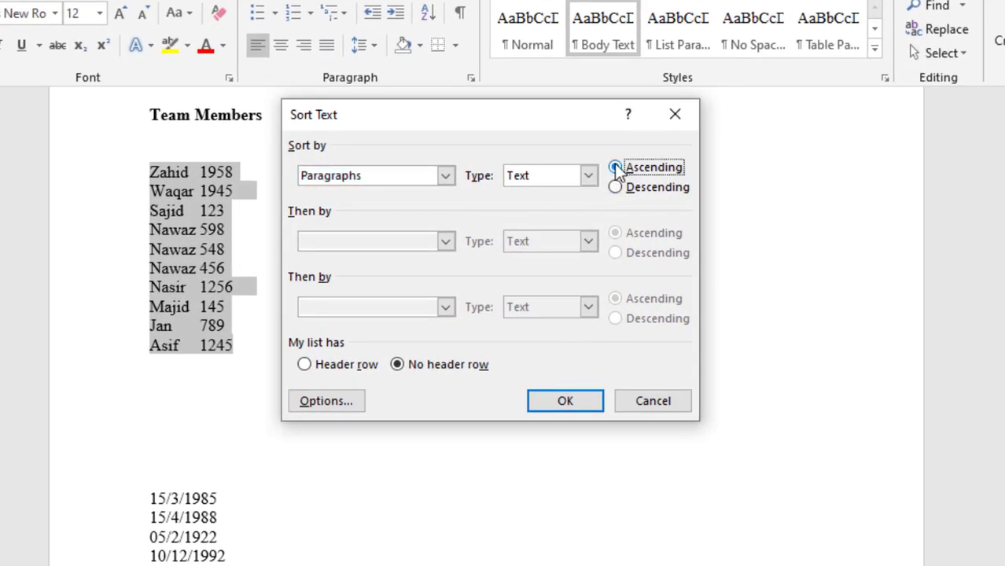
Re-sort the name list ascending by paragraph text, Asif to Zahid.
left_click(616, 166)
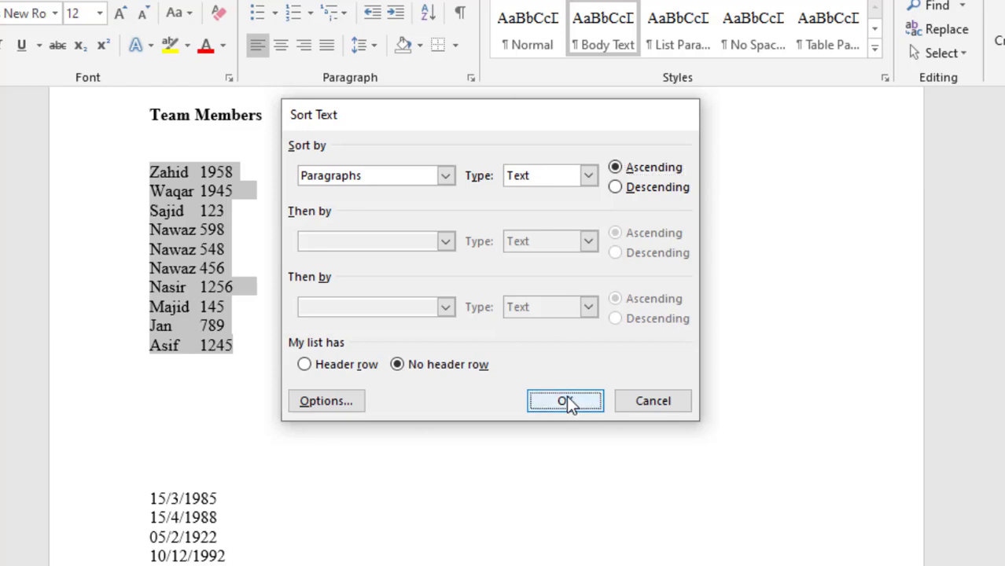
left_click(564, 401)
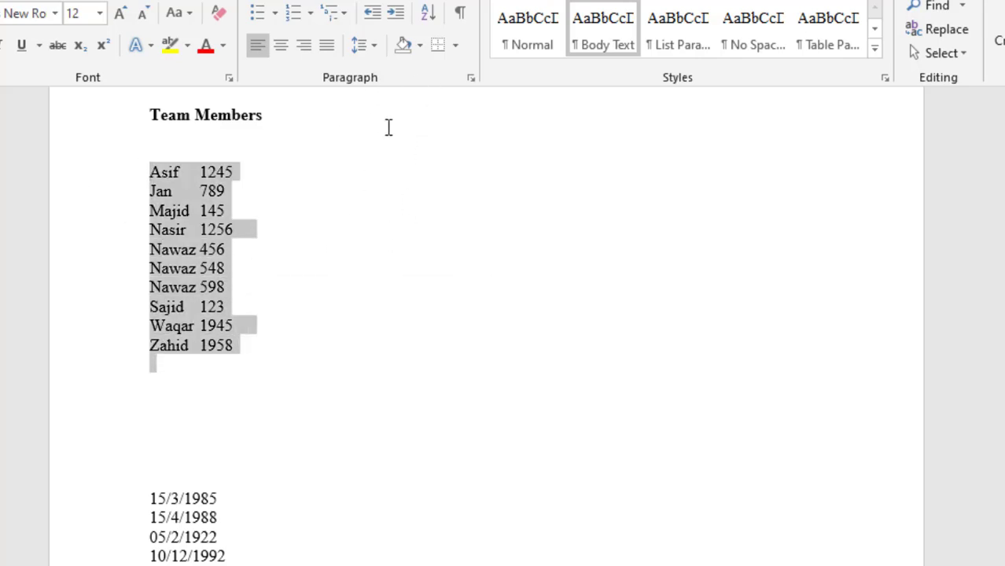
mouse_move(428, 12)
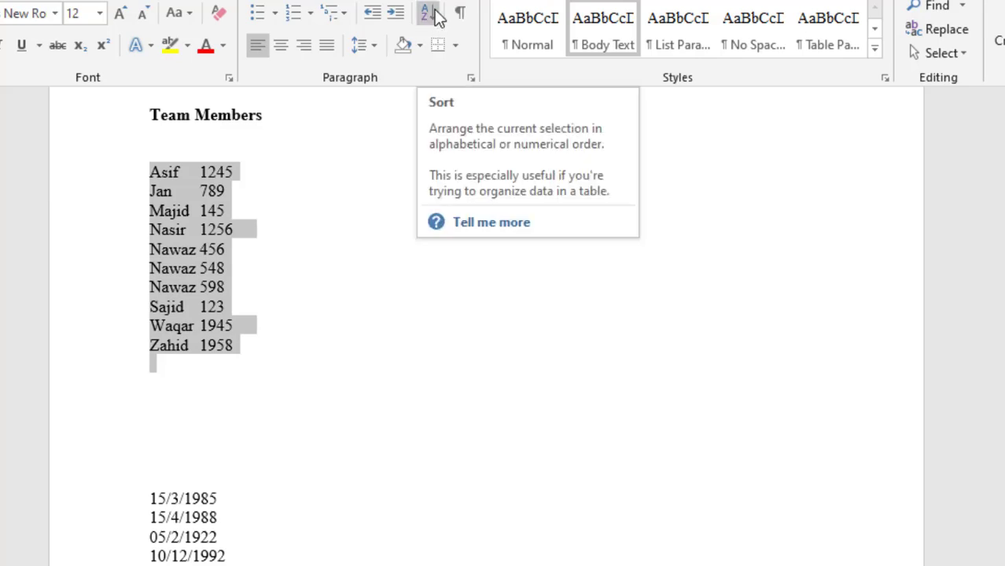
Add a 'Name' heading line above the Team Members list.
left_click(425, 13)
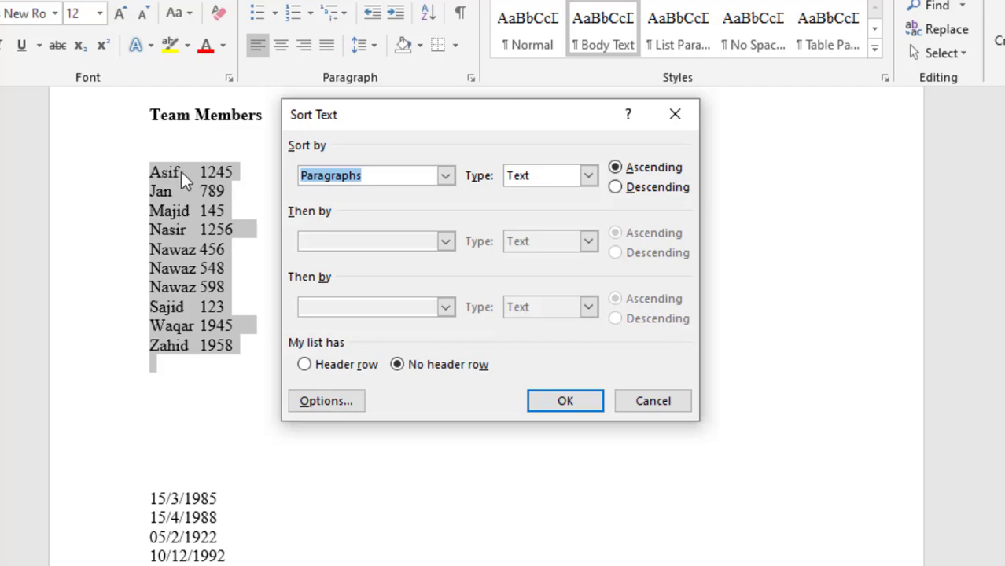
mouse_move(163, 156)
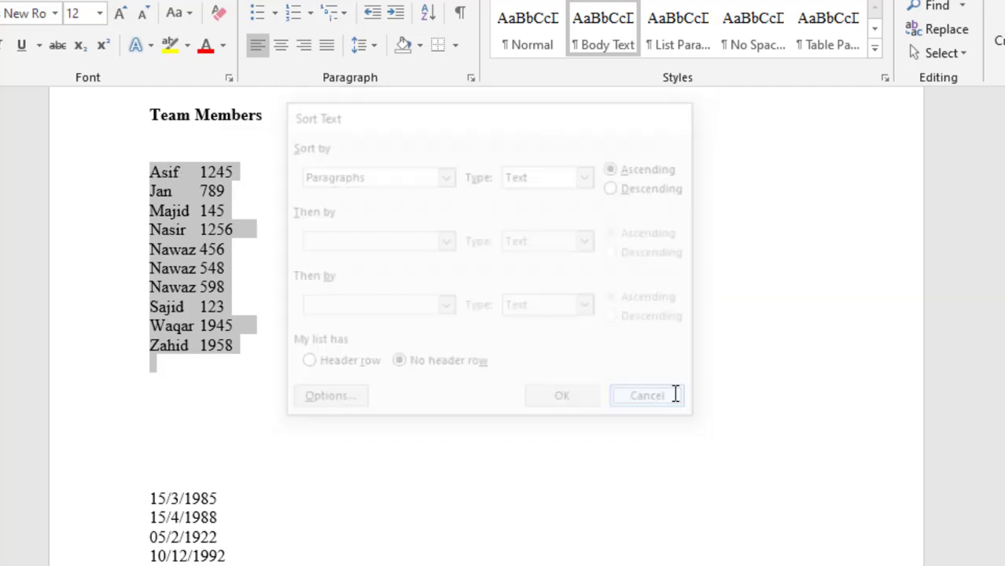
left_click(646, 394)
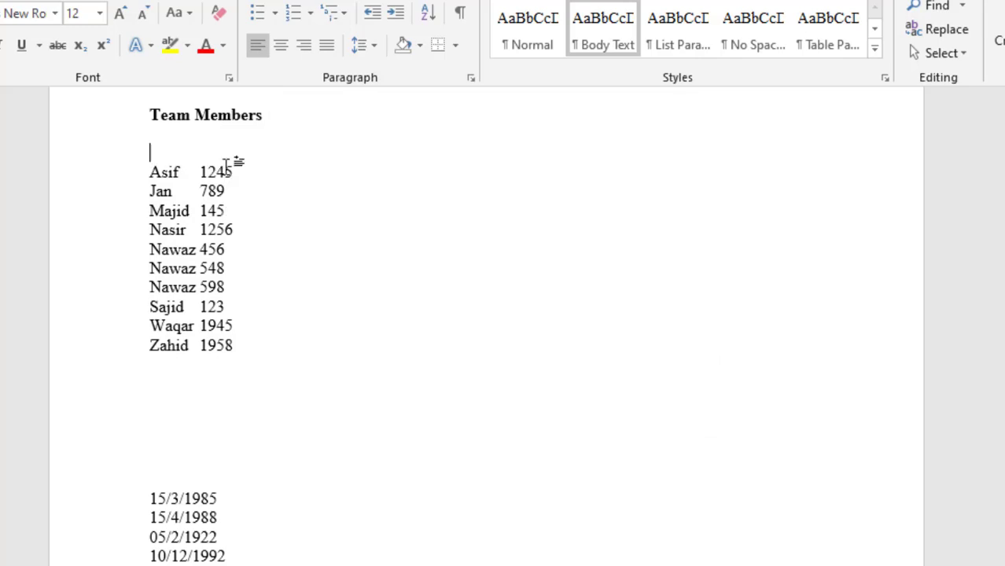
type("Name")
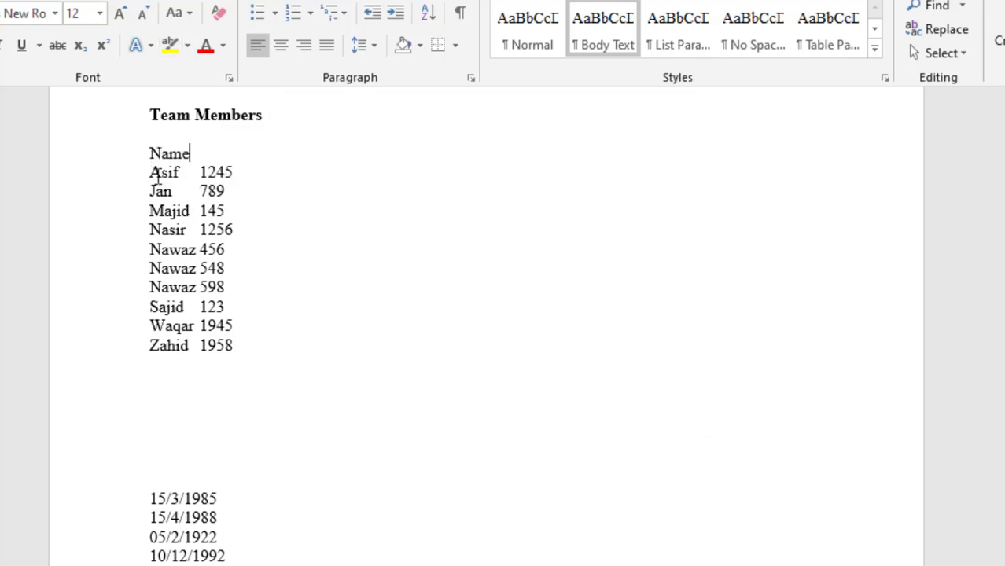
Sort the list descending with the Name line kept as a header row, Zahid first.
left_click_drag(150, 154, 232, 346)
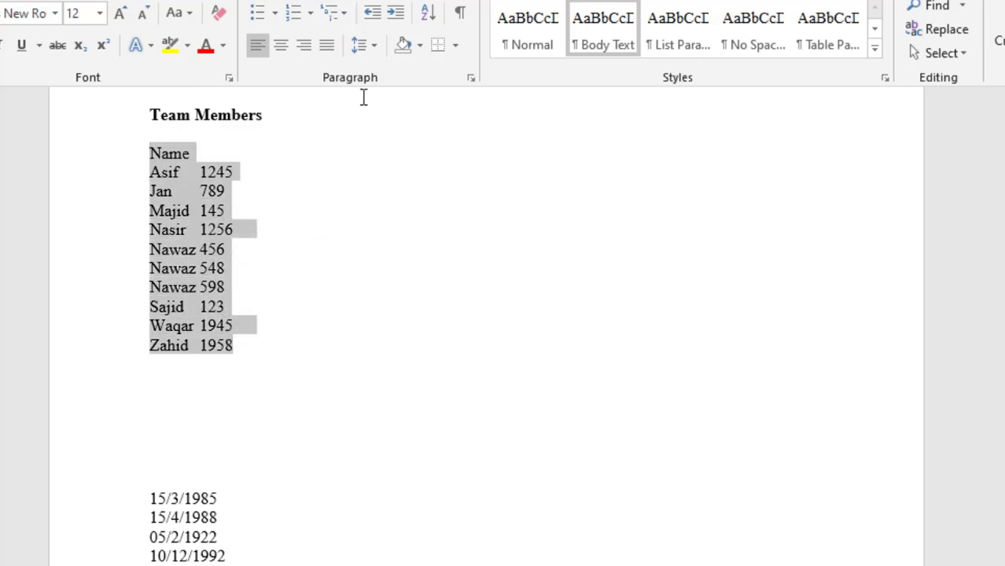
left_click(428, 14)
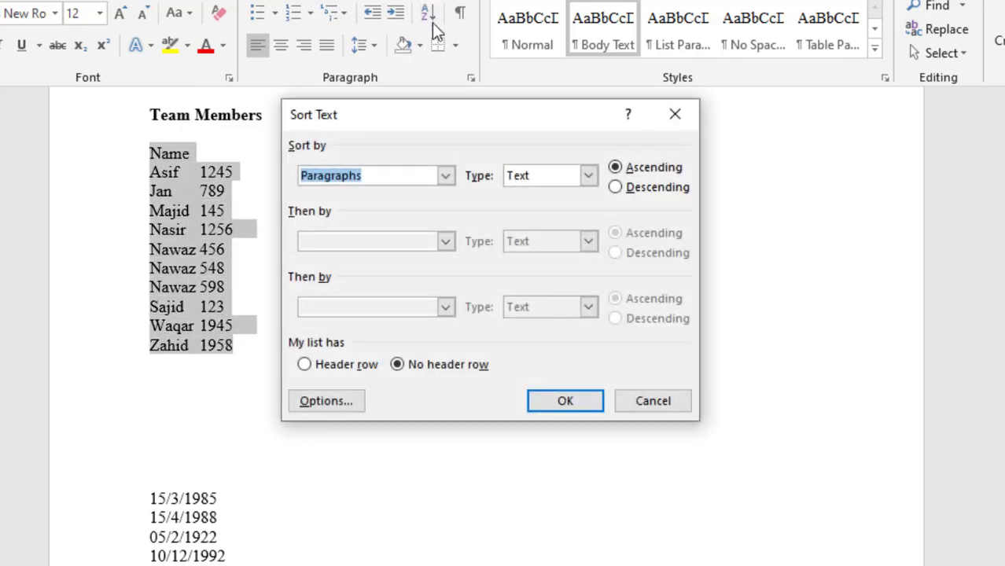
left_click(615, 187)
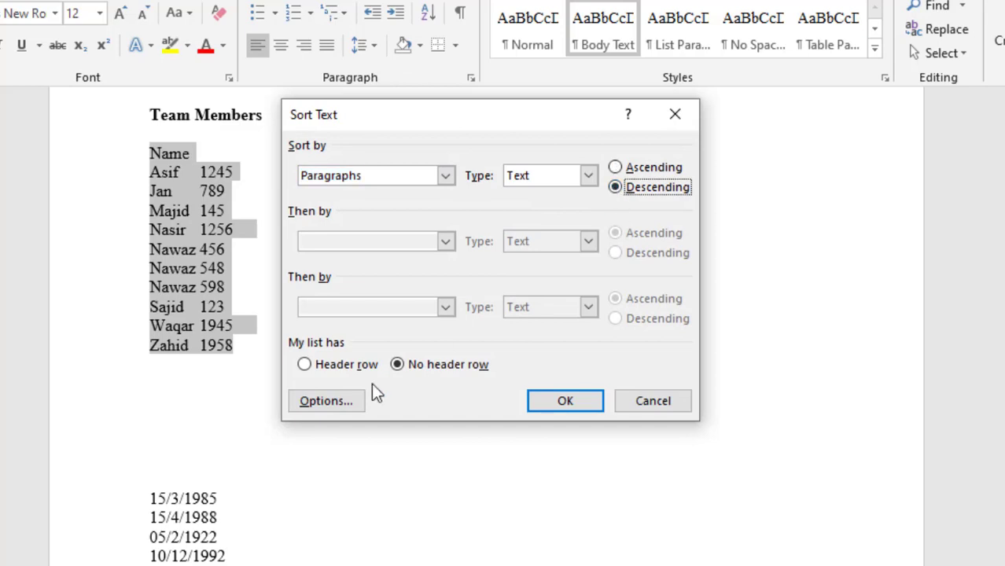
left_click(305, 365)
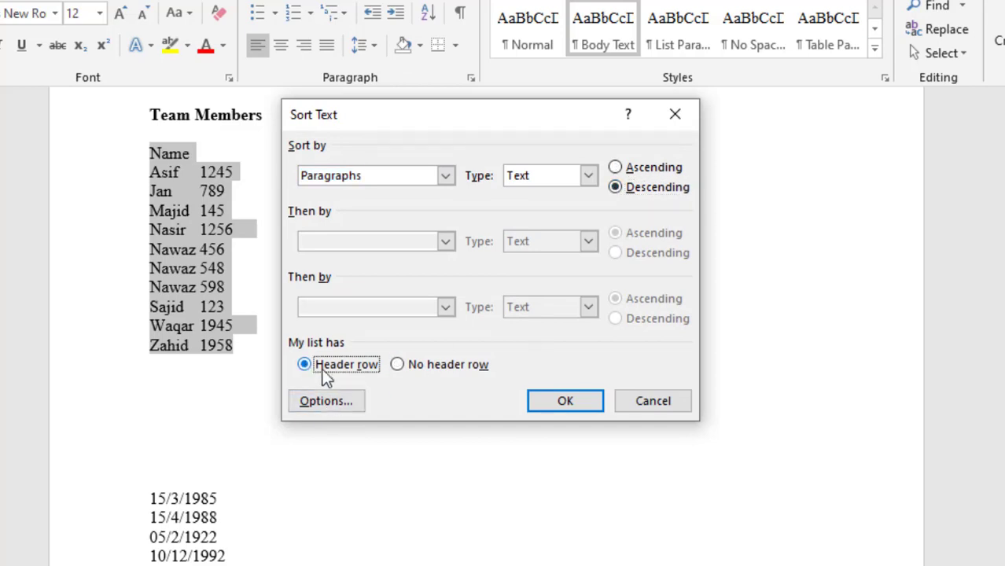
left_click(565, 401)
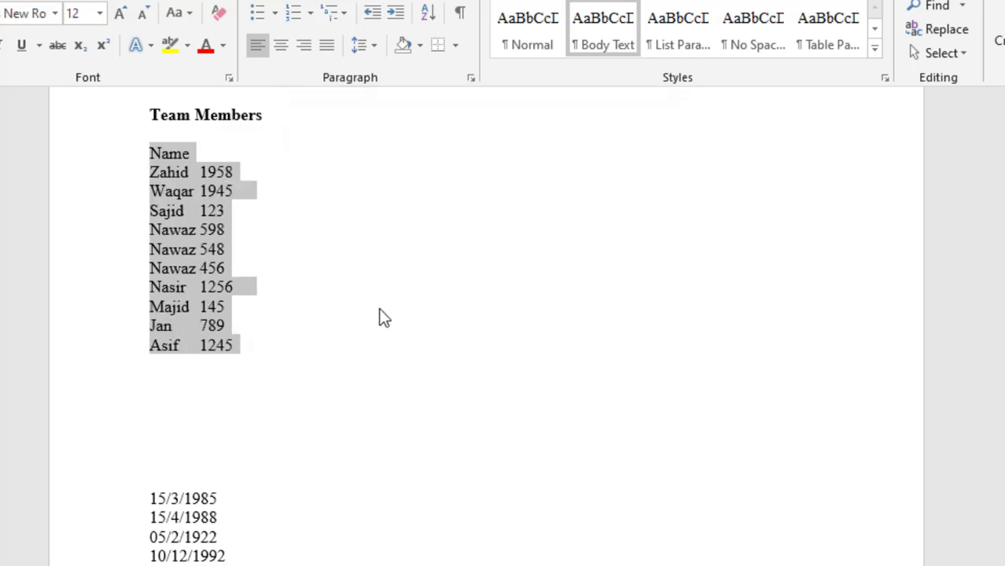
left_click(170, 326)
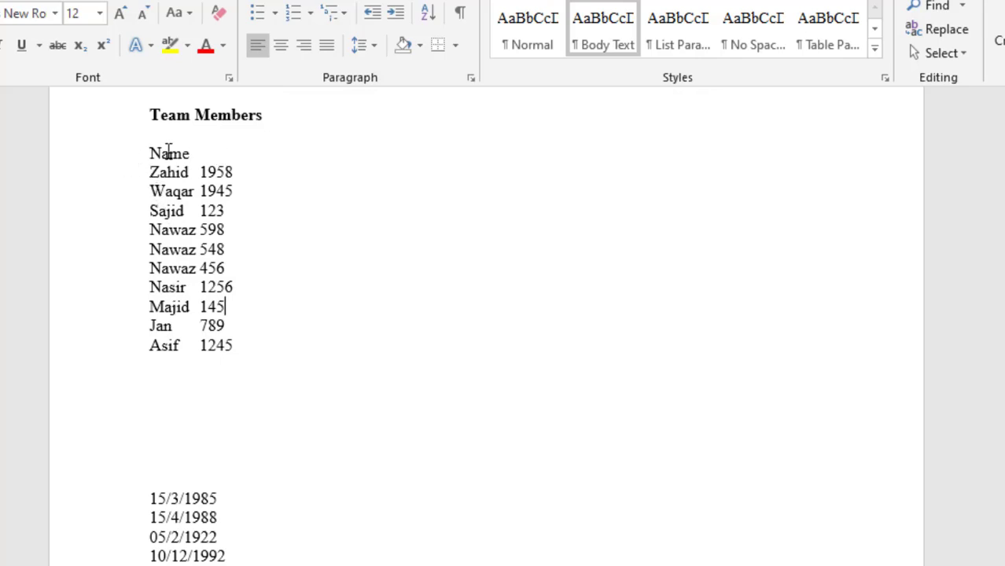
scroll("down", 3)
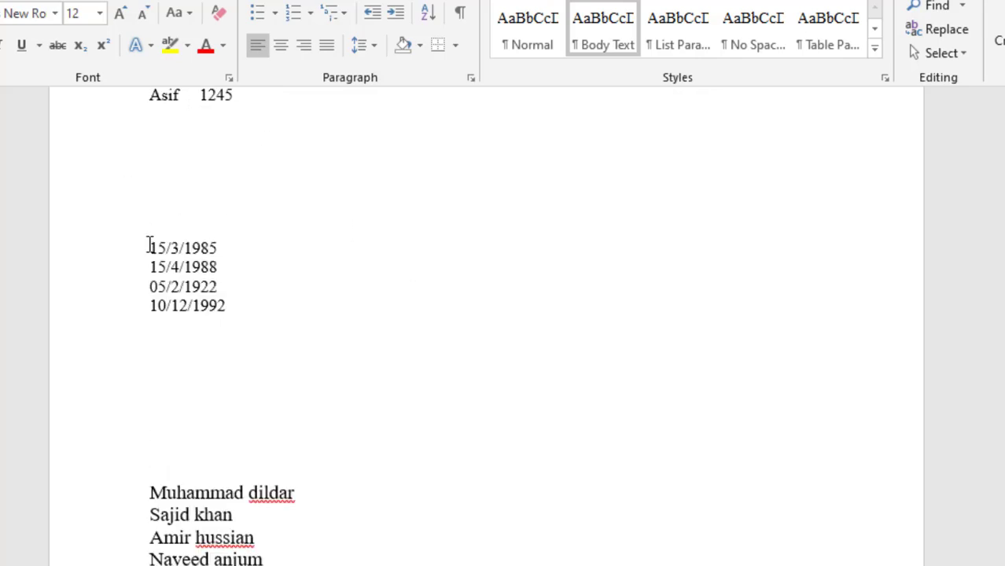
Sort the four dates by paragraph, type Date, ascending from 1922 to 1992.
left_click_drag(149, 249, 239, 305)
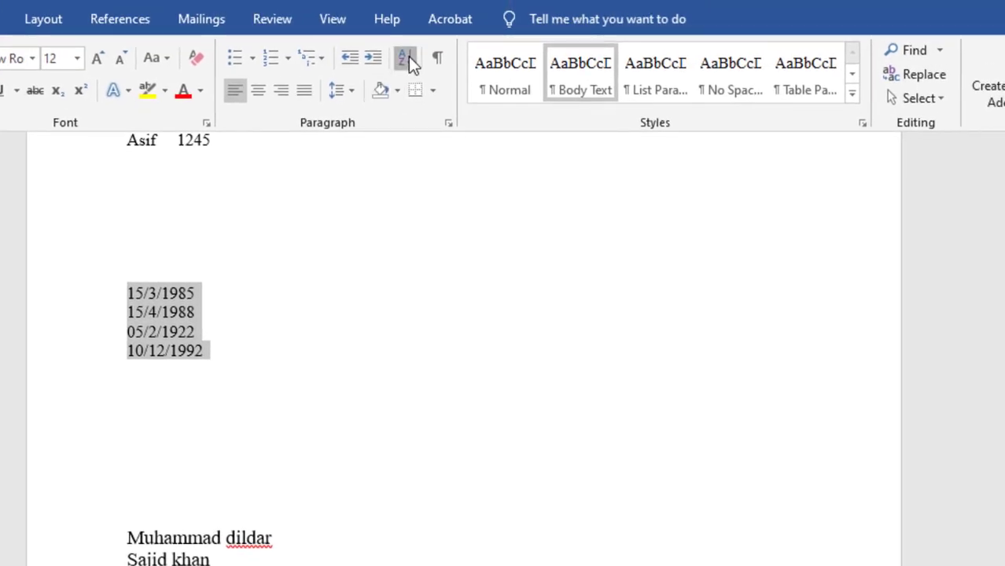
left_click(406, 58)
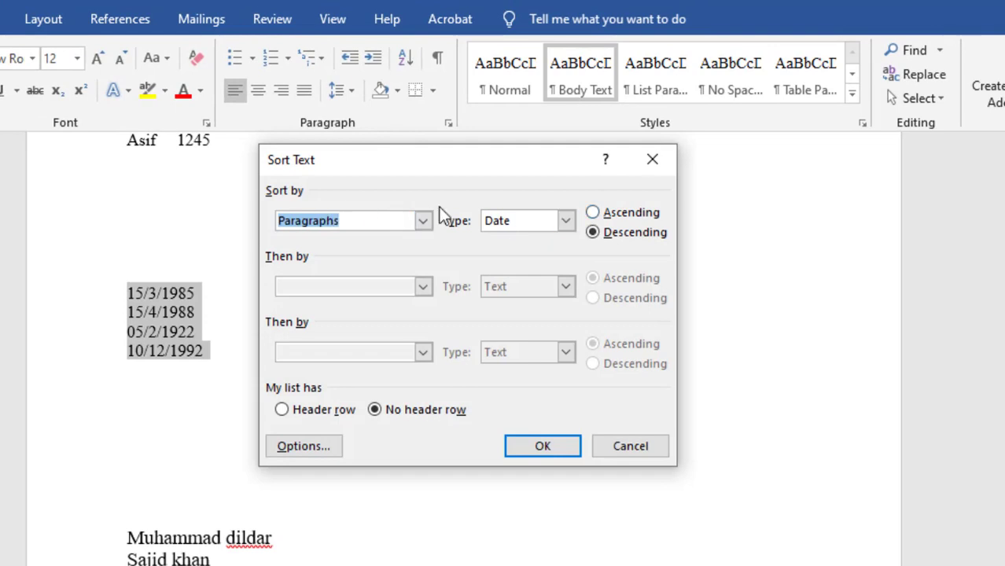
left_click(423, 220)
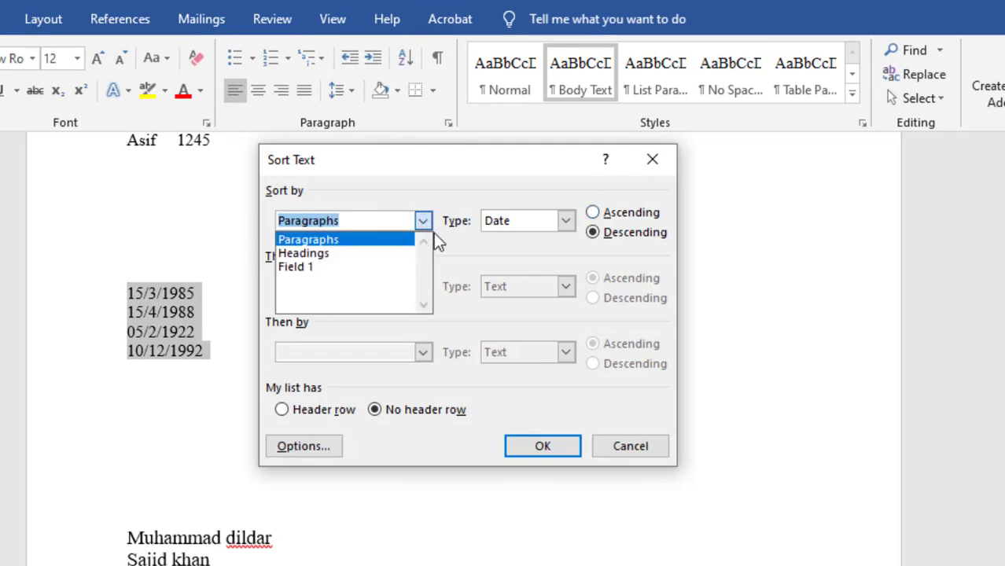
left_click(309, 239)
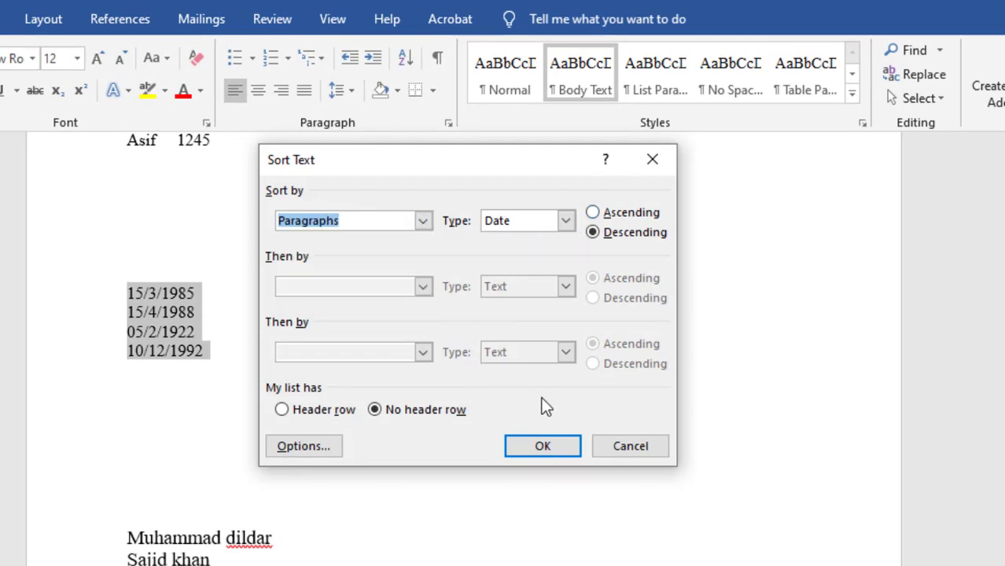
left_click(591, 213)
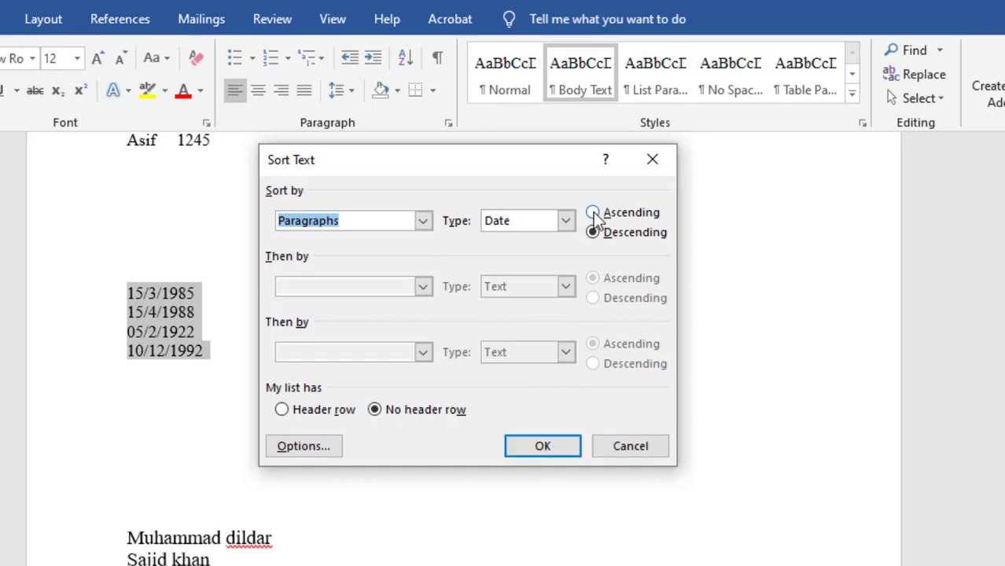
left_click(592, 212)
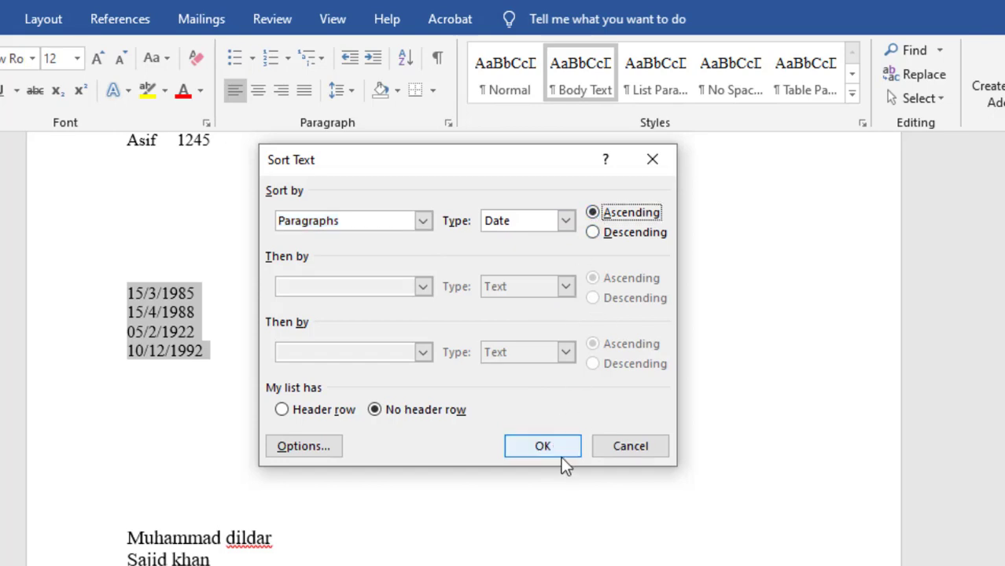
left_click(543, 446)
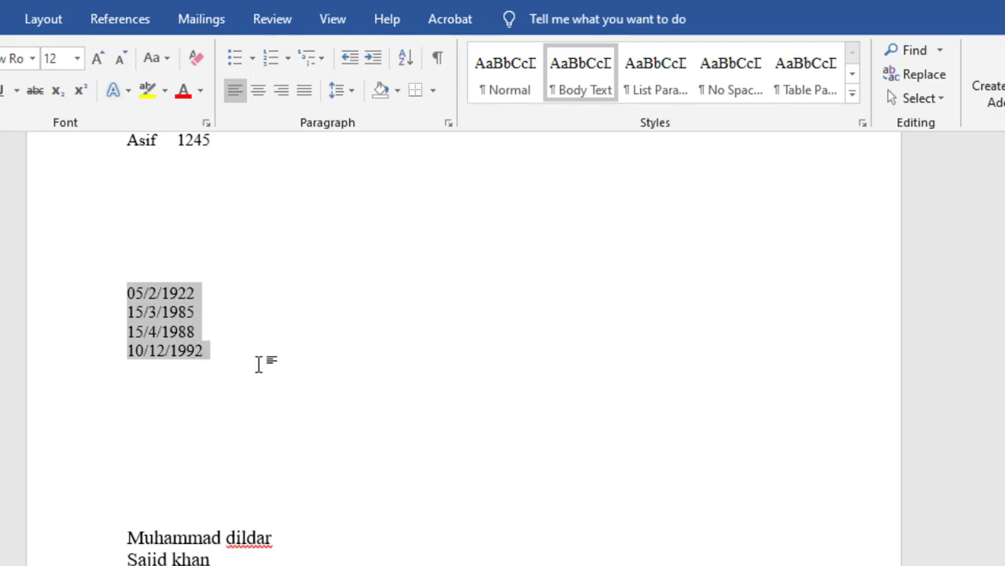
scroll("down", 3)
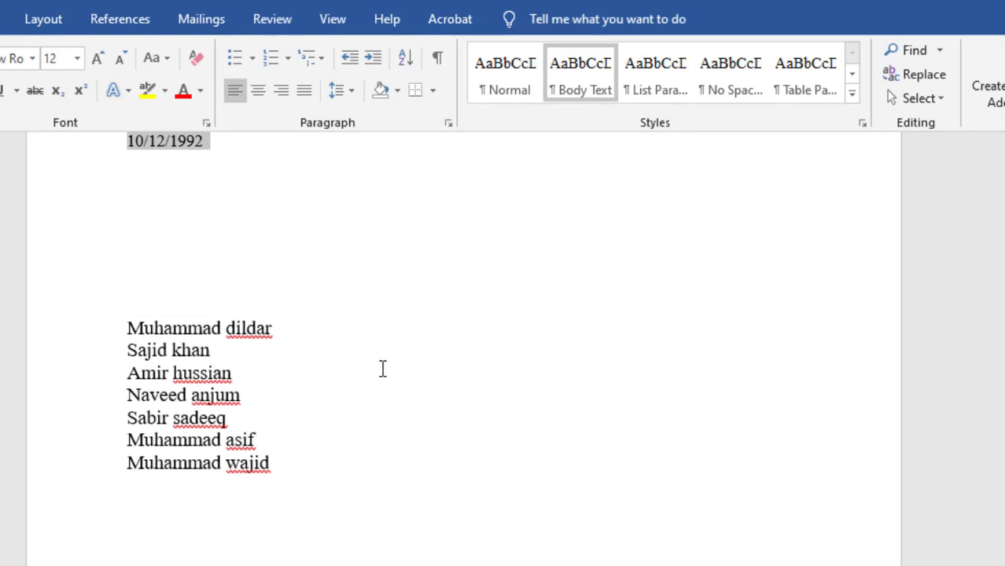
mouse_move(282, 506)
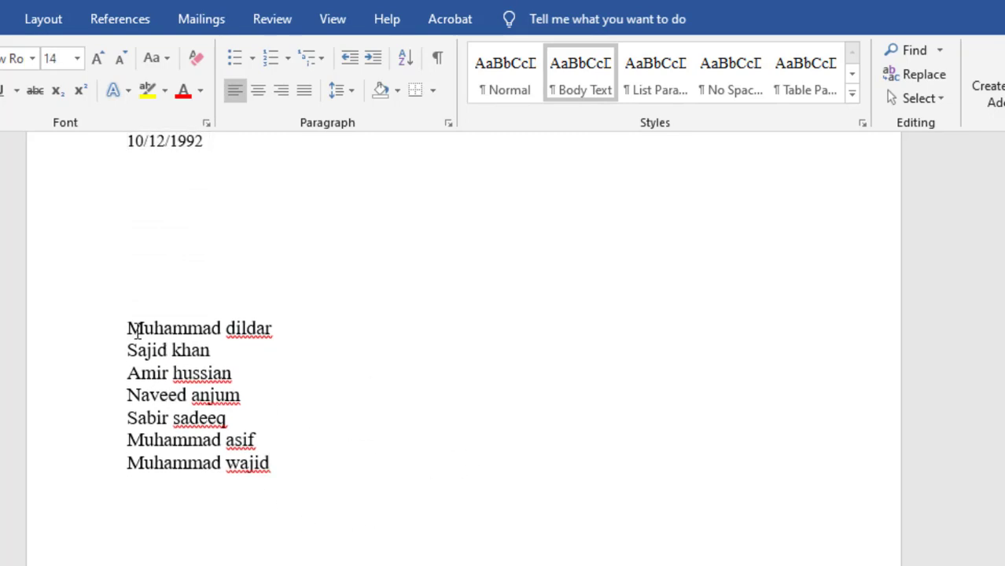
left_click_drag(127, 329, 286, 480)
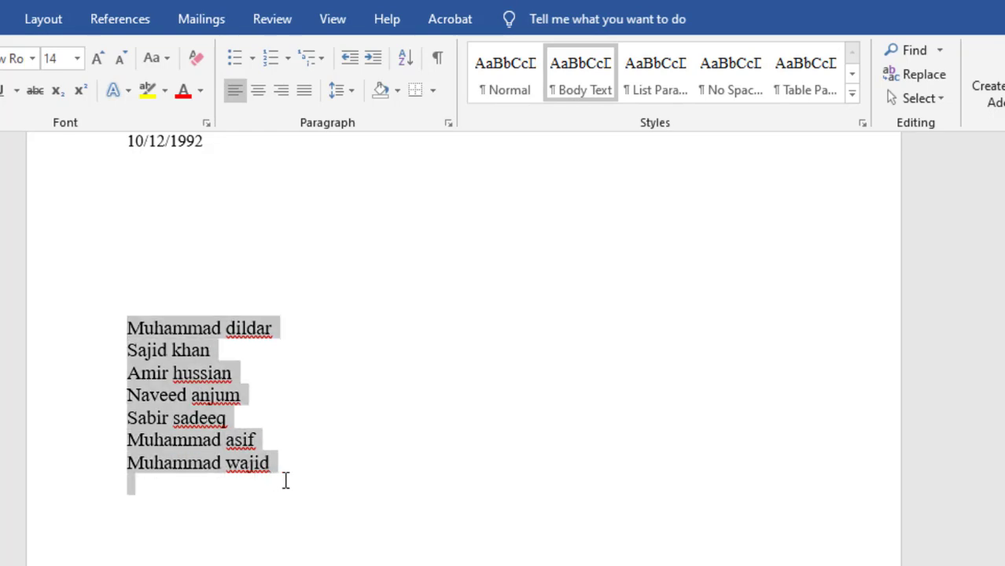
mouse_move(427, 217)
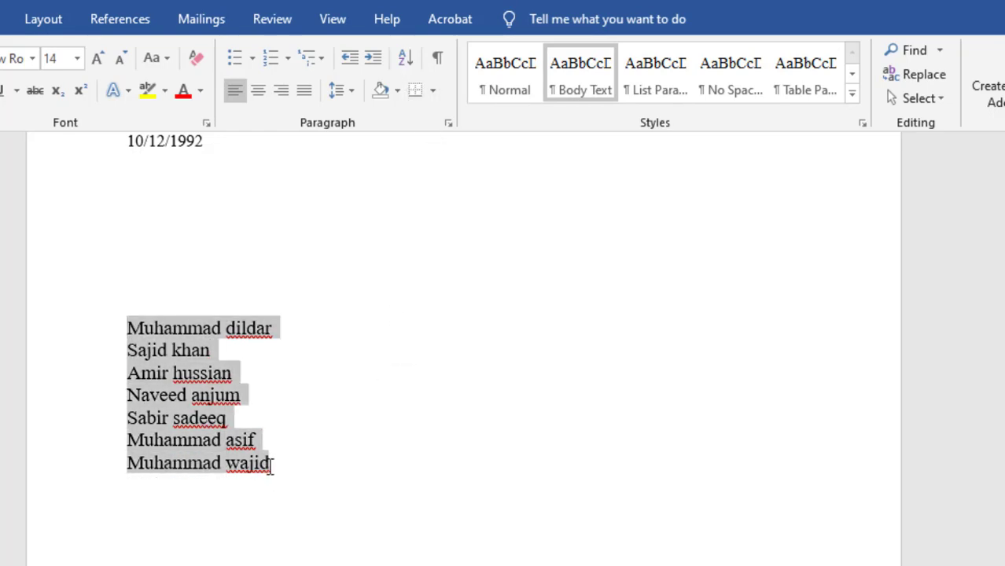
left_click(404, 58)
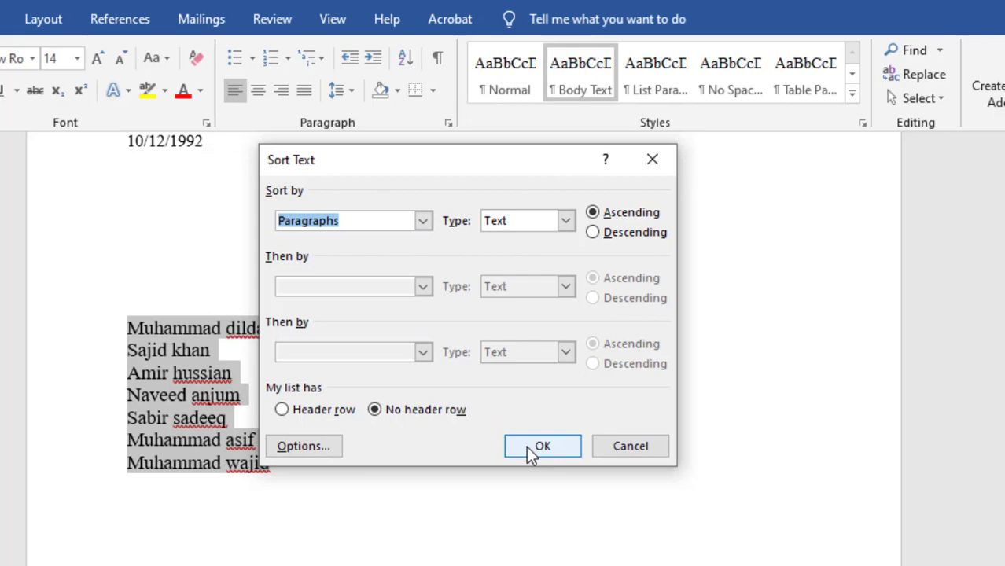
mouse_move(301, 447)
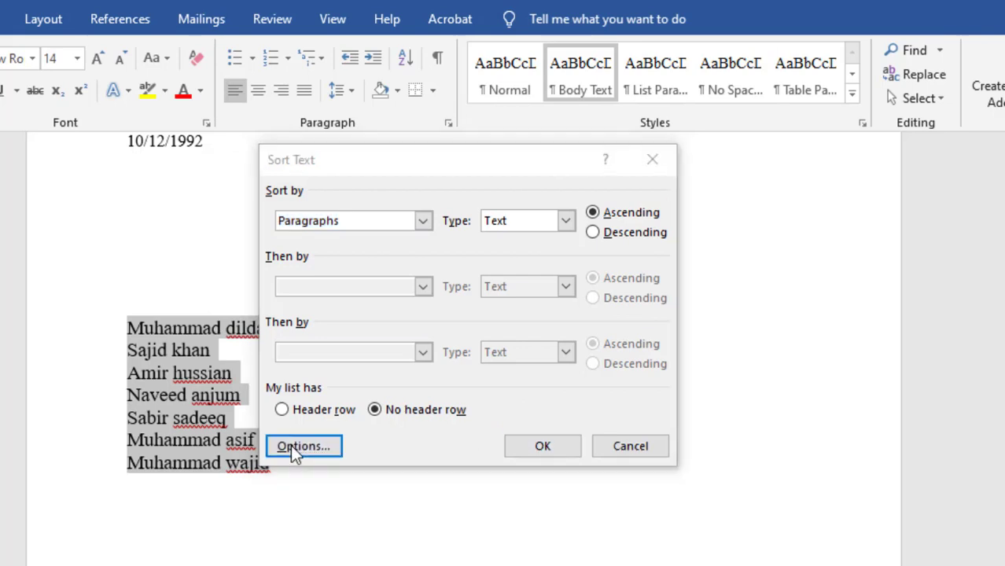
left_click(302, 447)
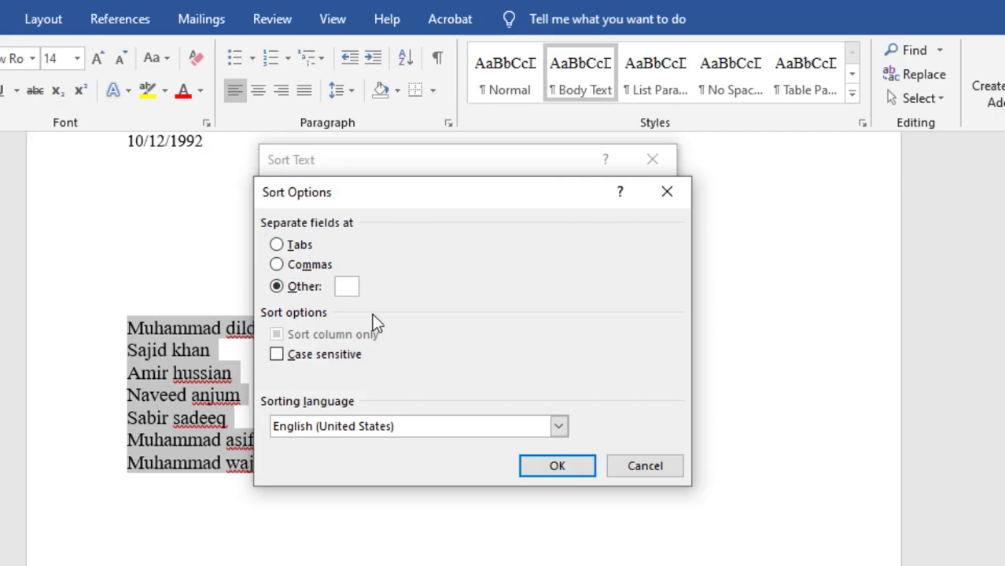
left_click(346, 286)
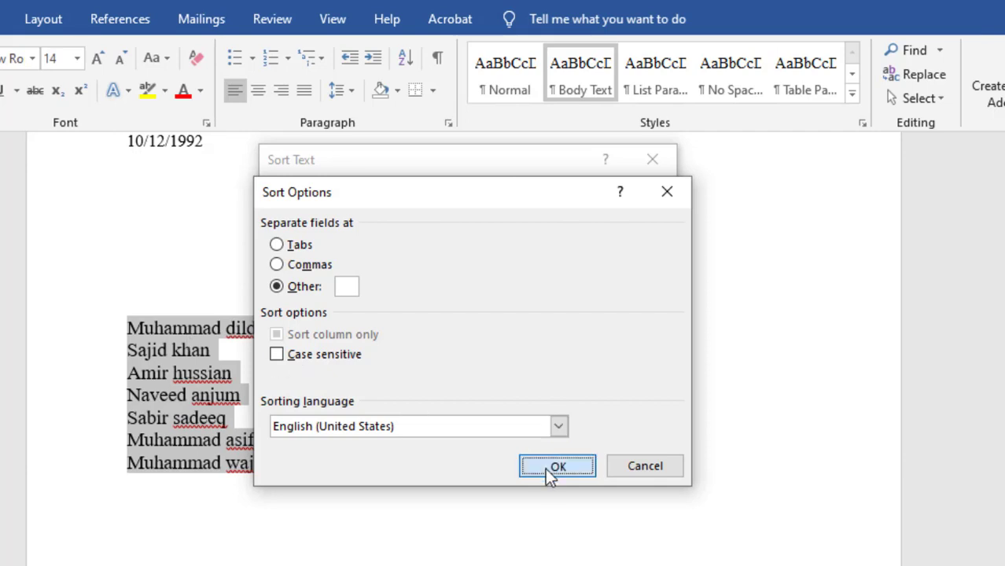
left_click(556, 466)
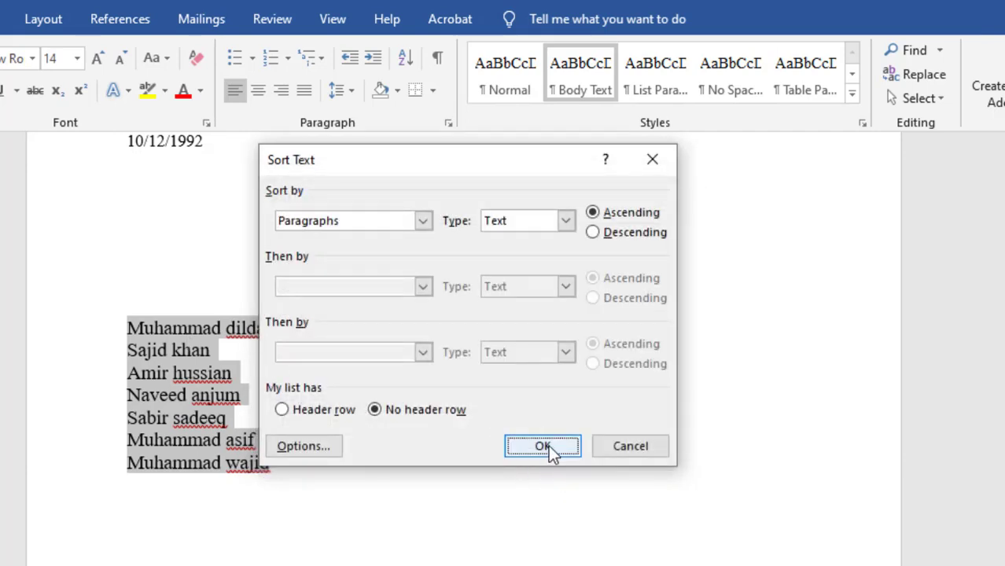
left_click(543, 446)
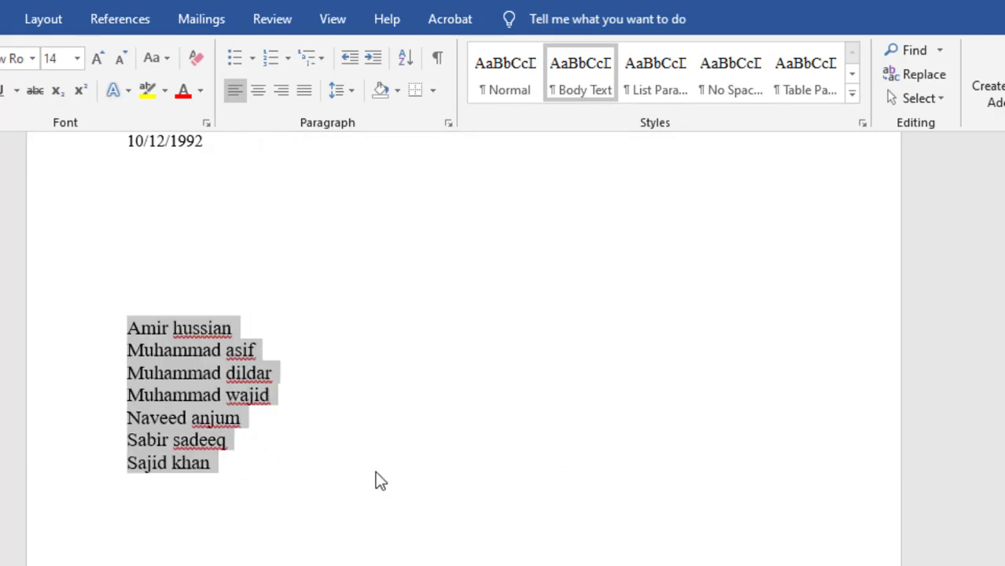
left_click(211, 462)
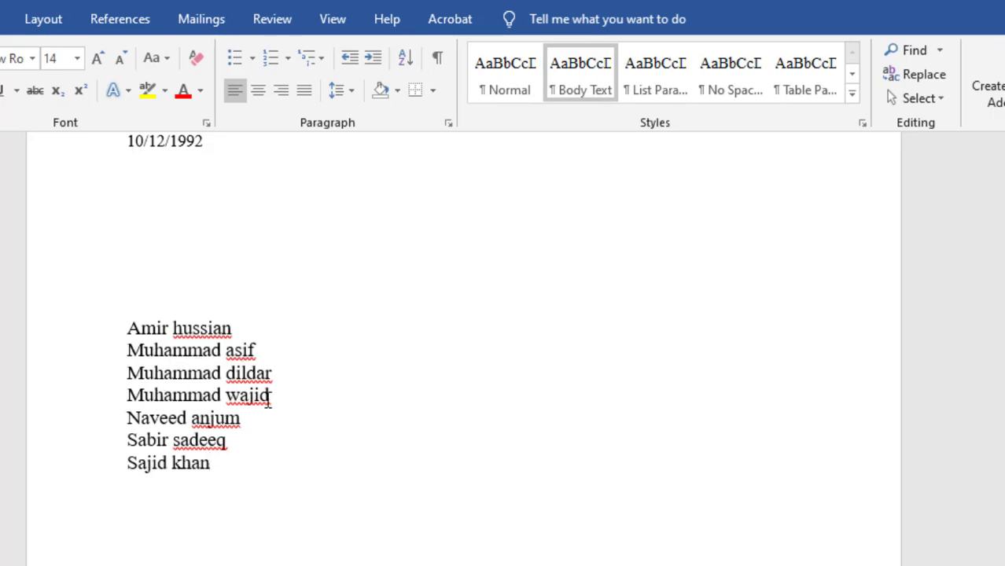
mouse_move(275, 373)
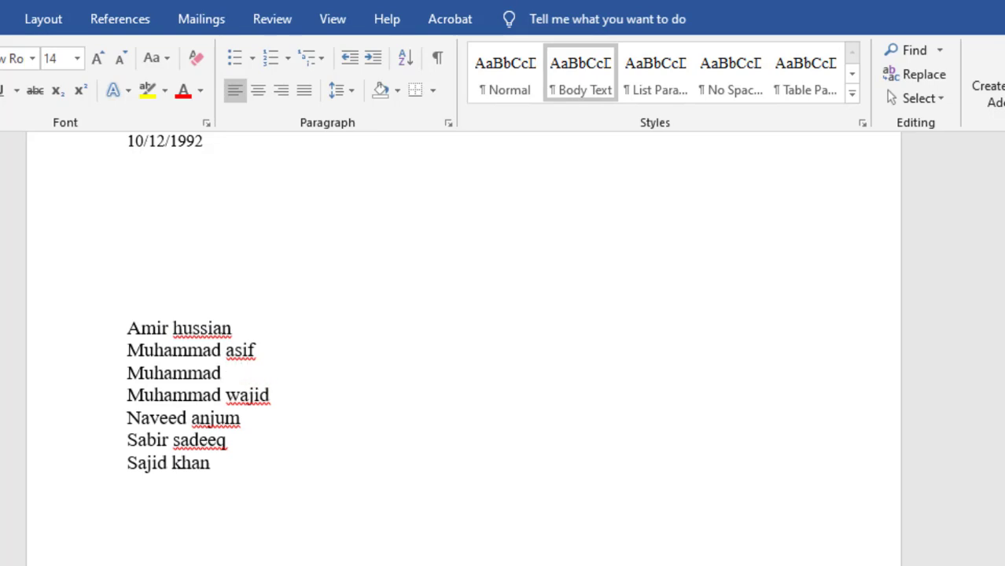
type("zahid")
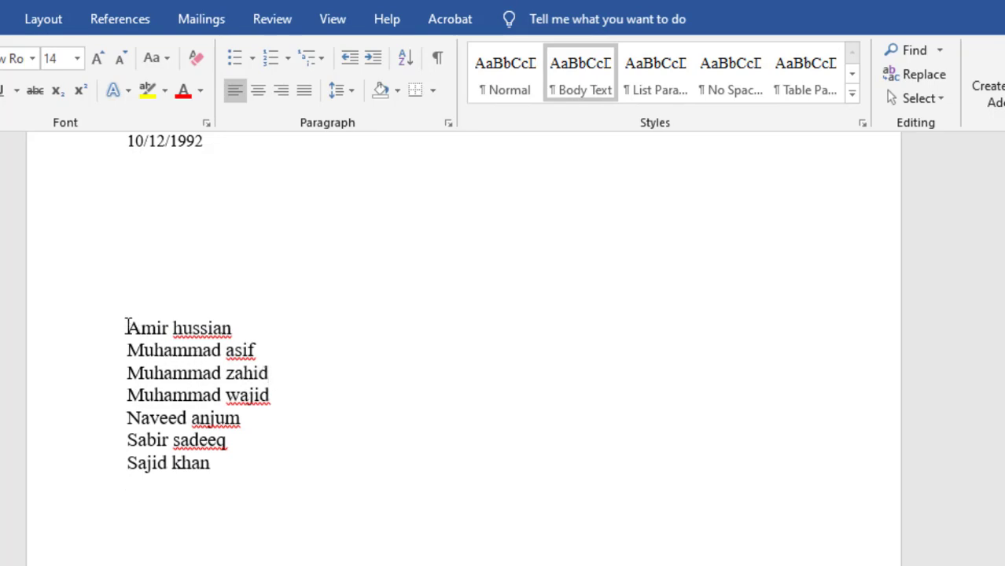
left_click_drag(126, 328, 209, 462)
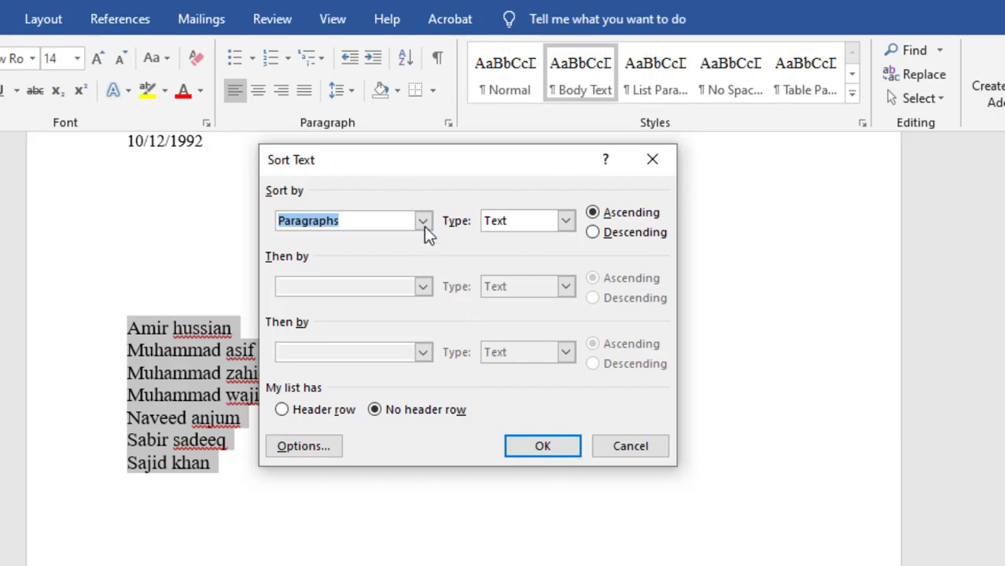
left_click(423, 220)
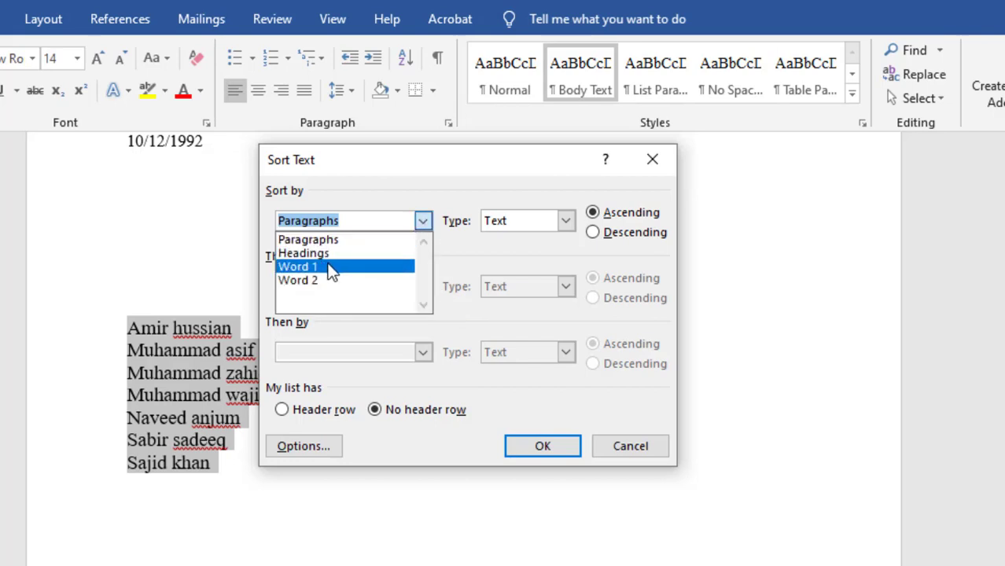
left_click(297, 268)
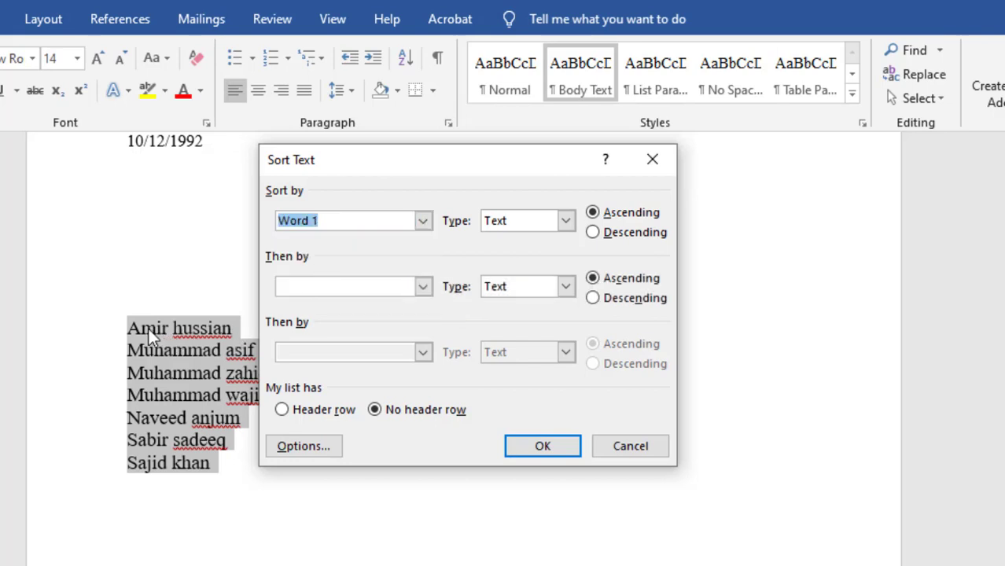
mouse_move(443, 294)
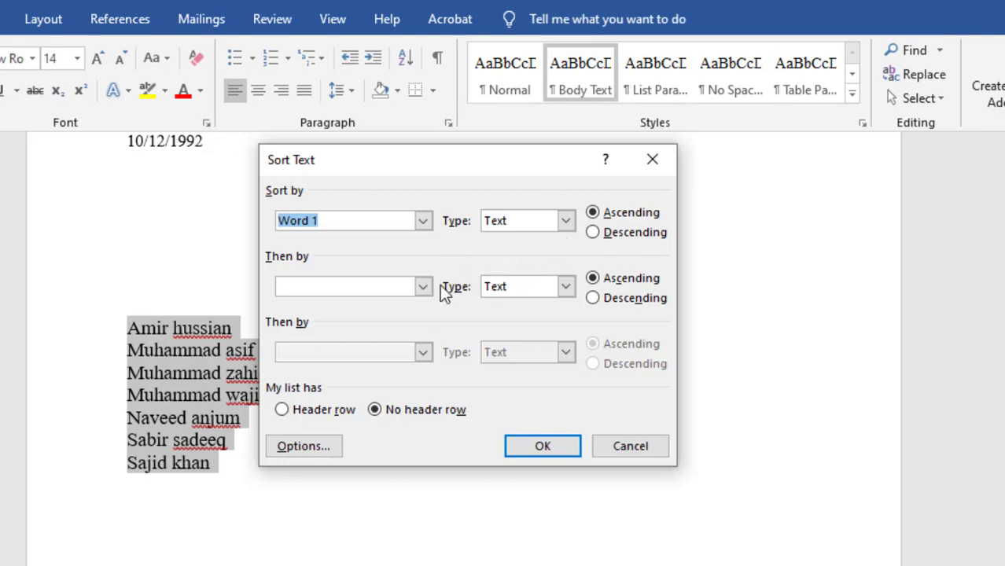
left_click(423, 287)
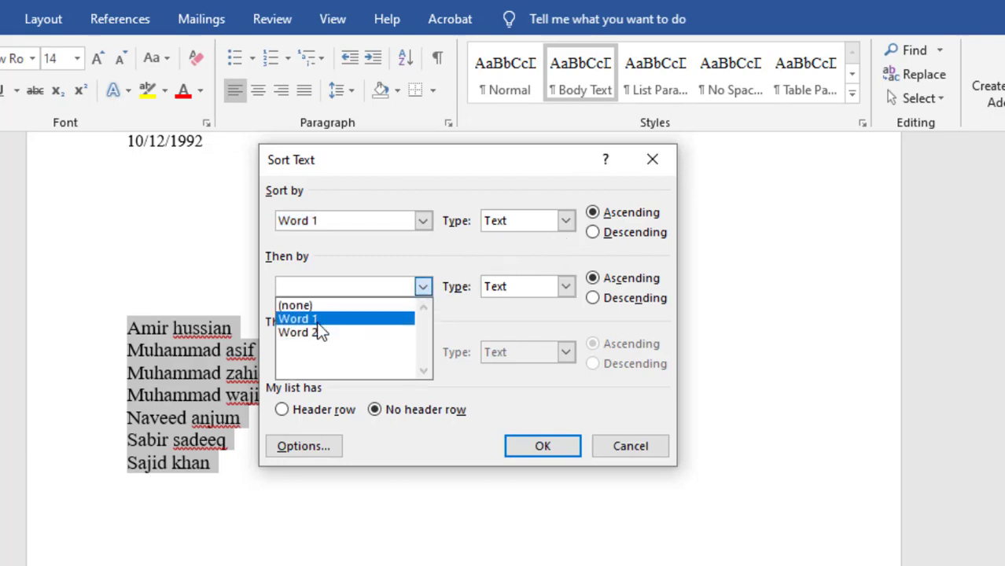
left_click(297, 332)
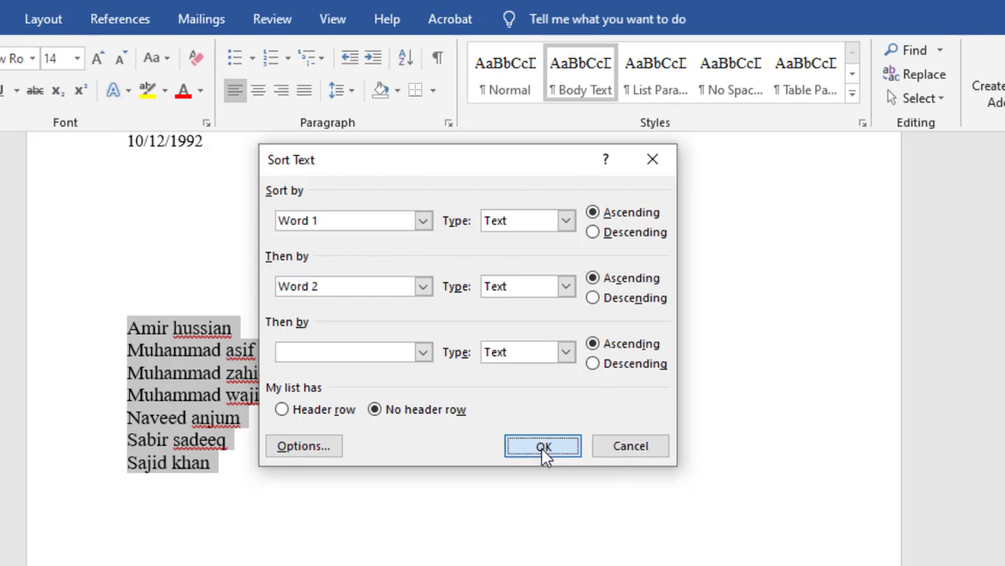
left_click(542, 447)
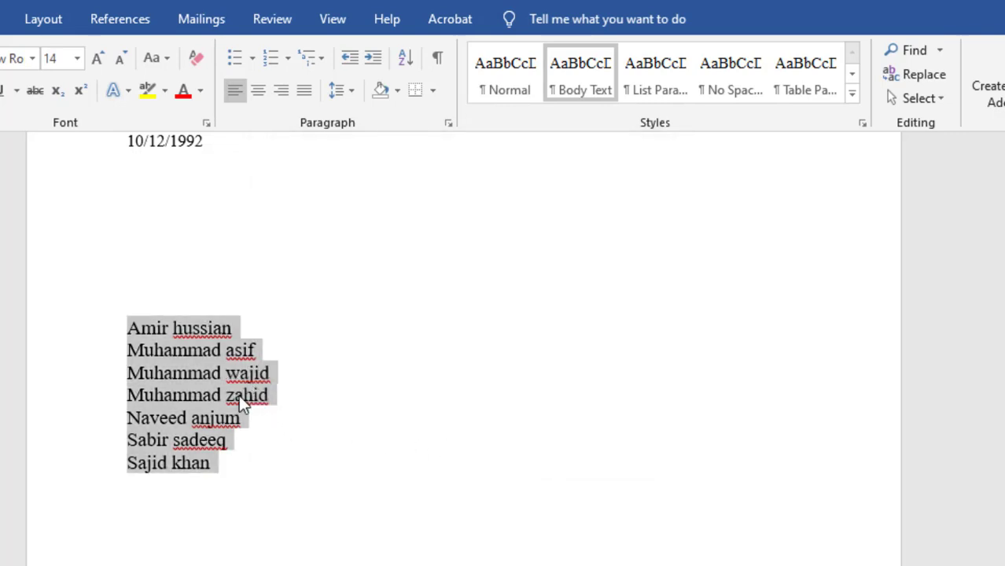
mouse_move(264, 403)
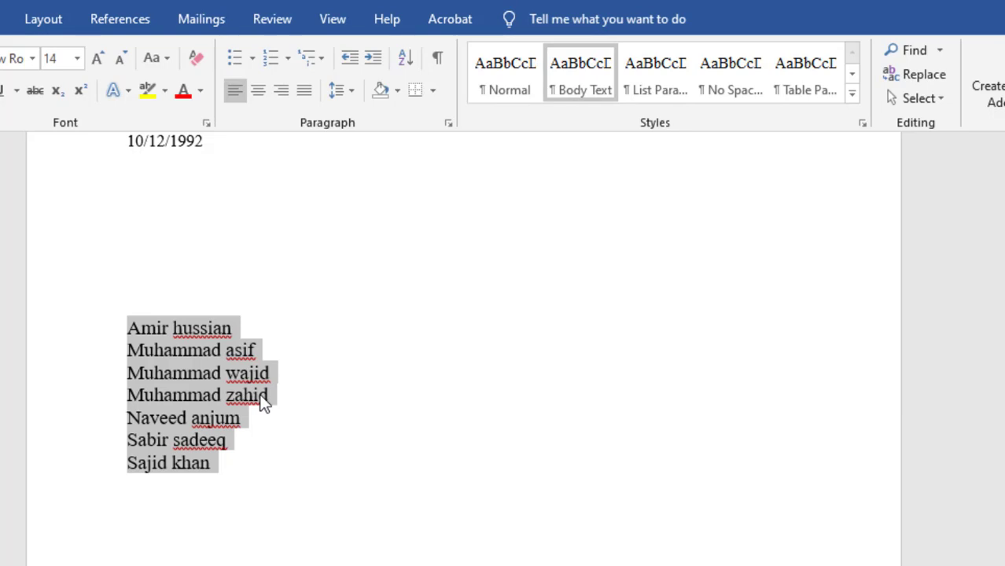
left_click(401, 407)
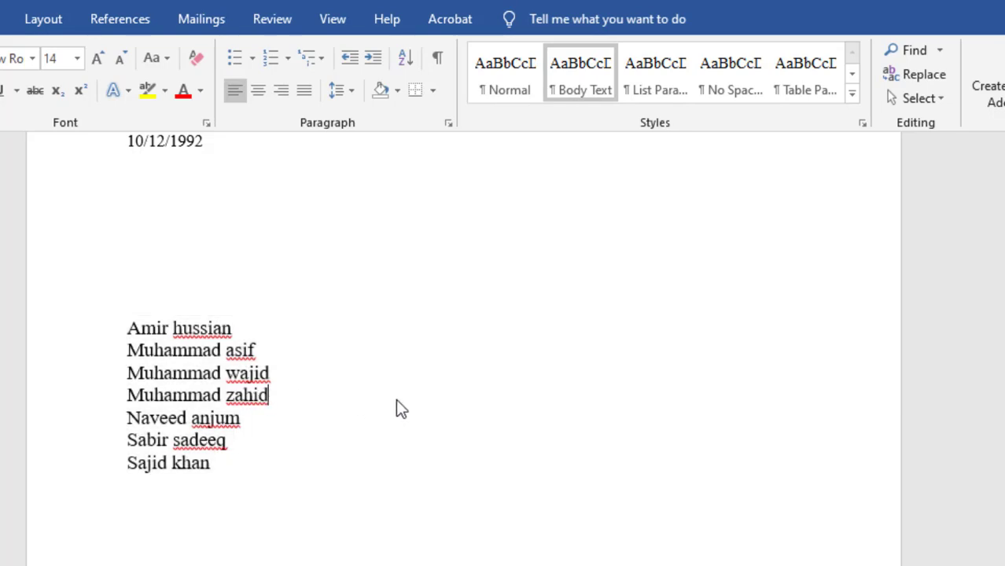